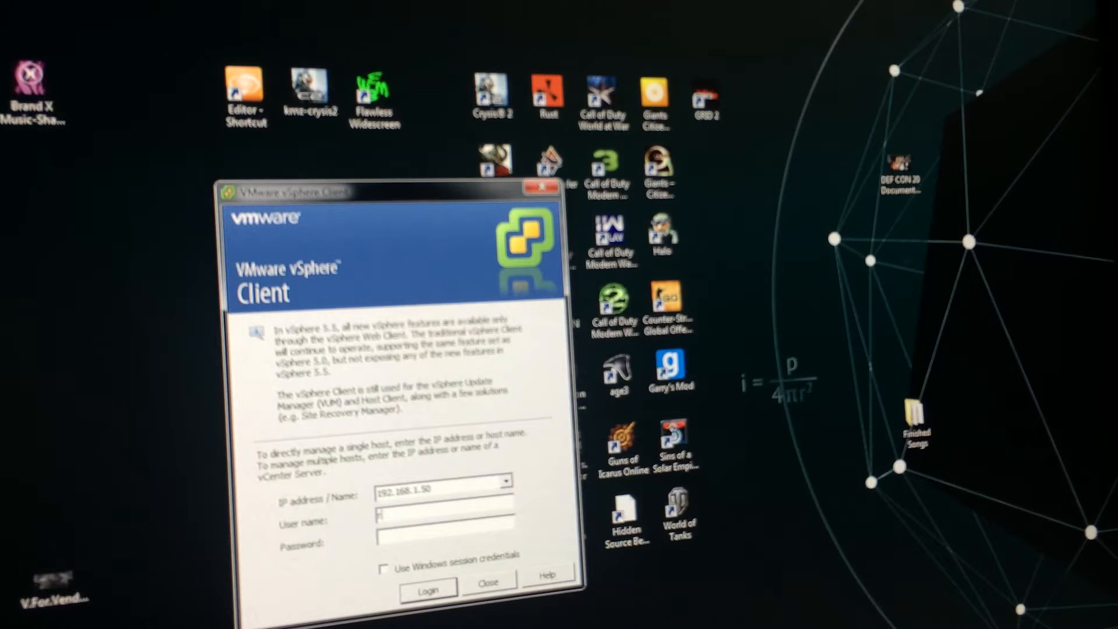
Log in to the ESXi host with user name root to reach its Getting Started page
text(root)
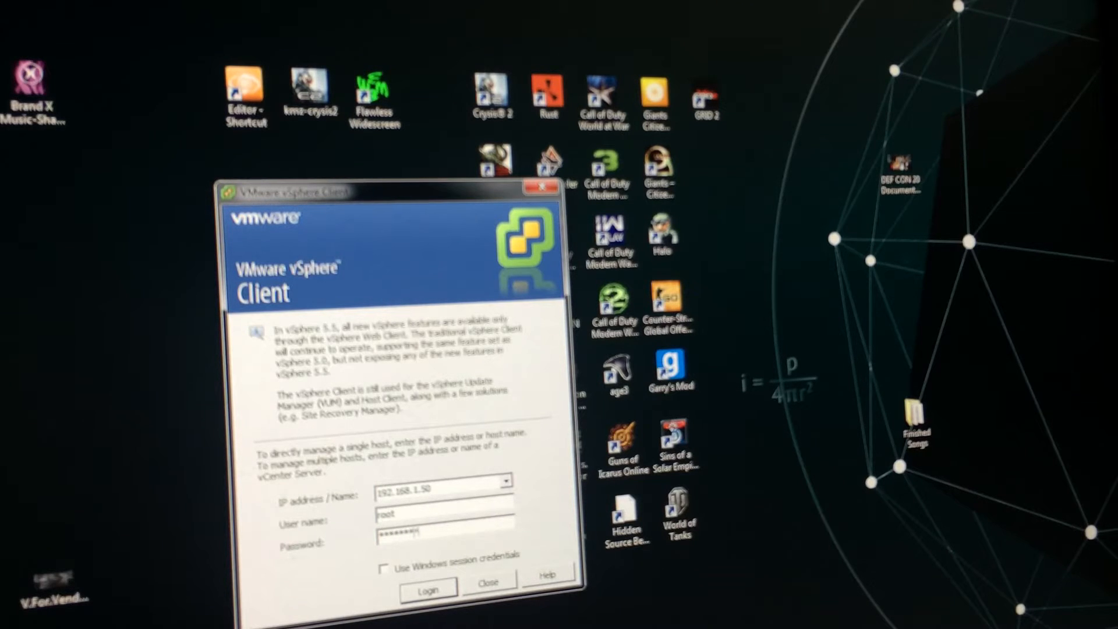
click(427, 589)
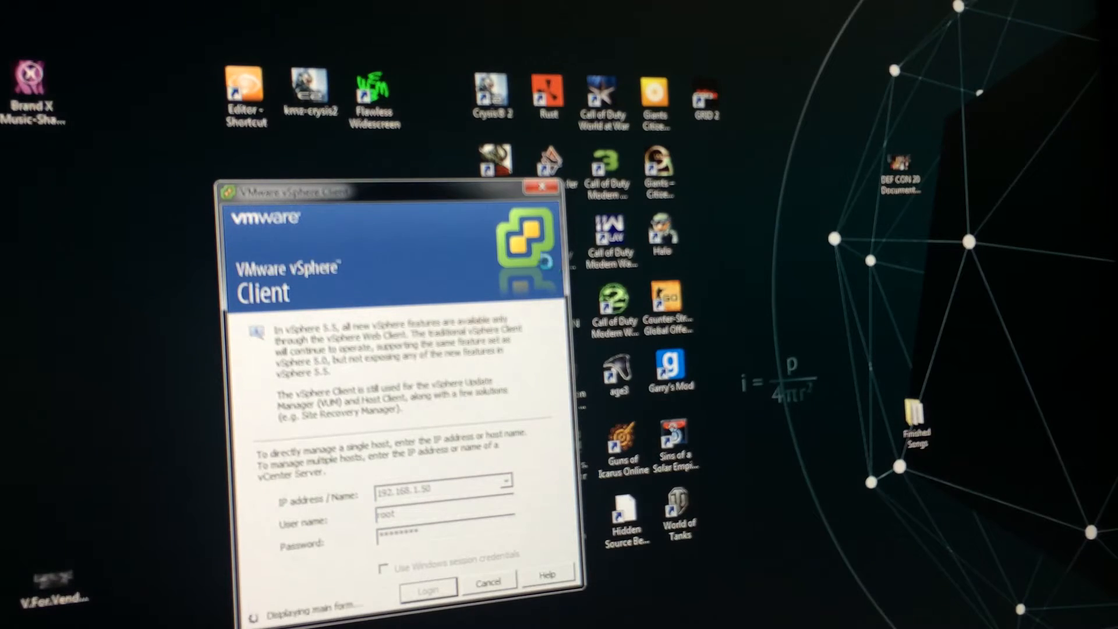
click(427, 590)
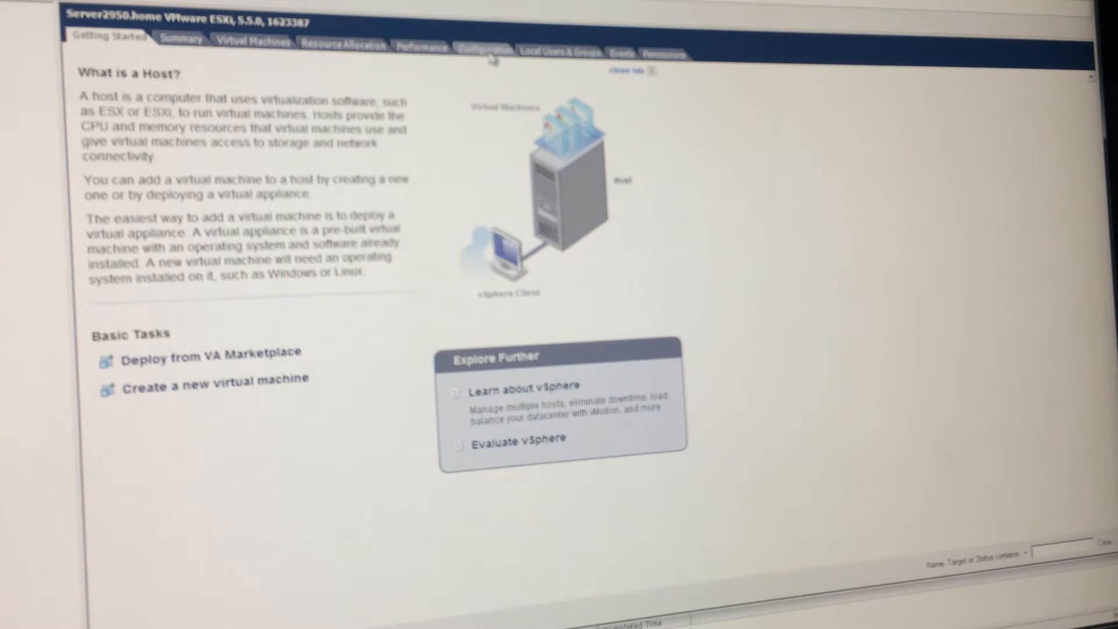
Show the host's Health Status sensors with the Fan and Temperature groups expanded
click(485, 51)
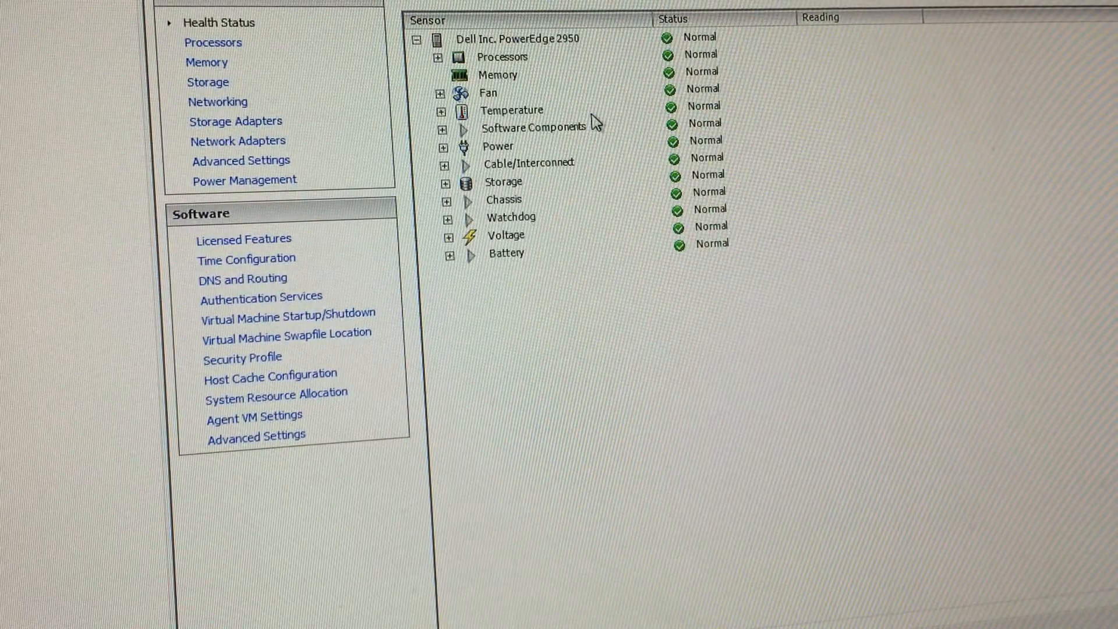
mouse_move(602, 78)
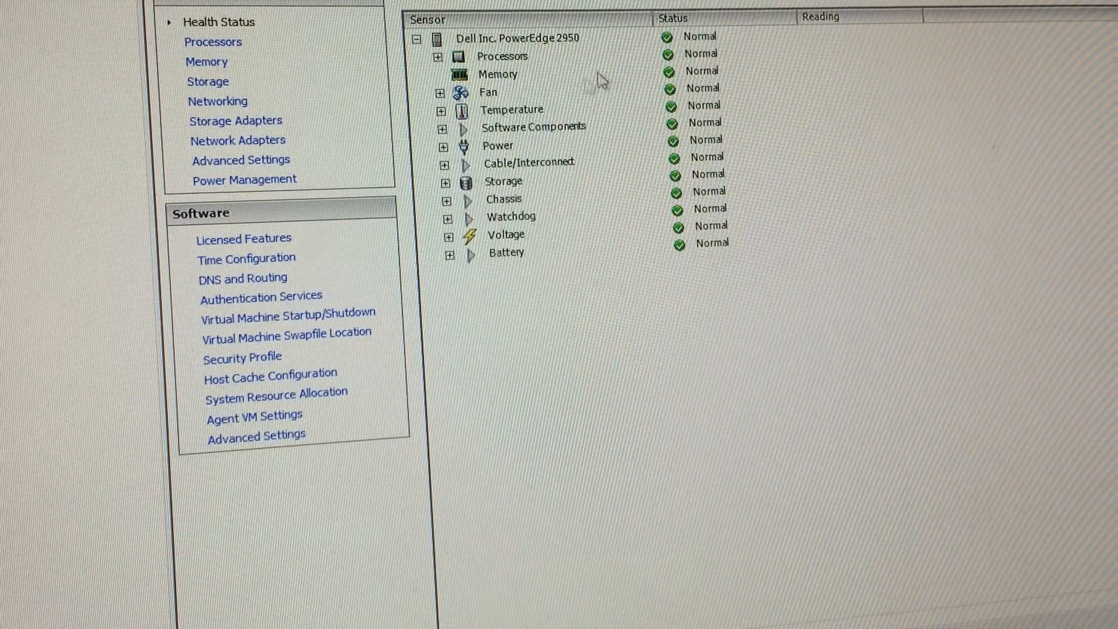
mouse_move(446, 71)
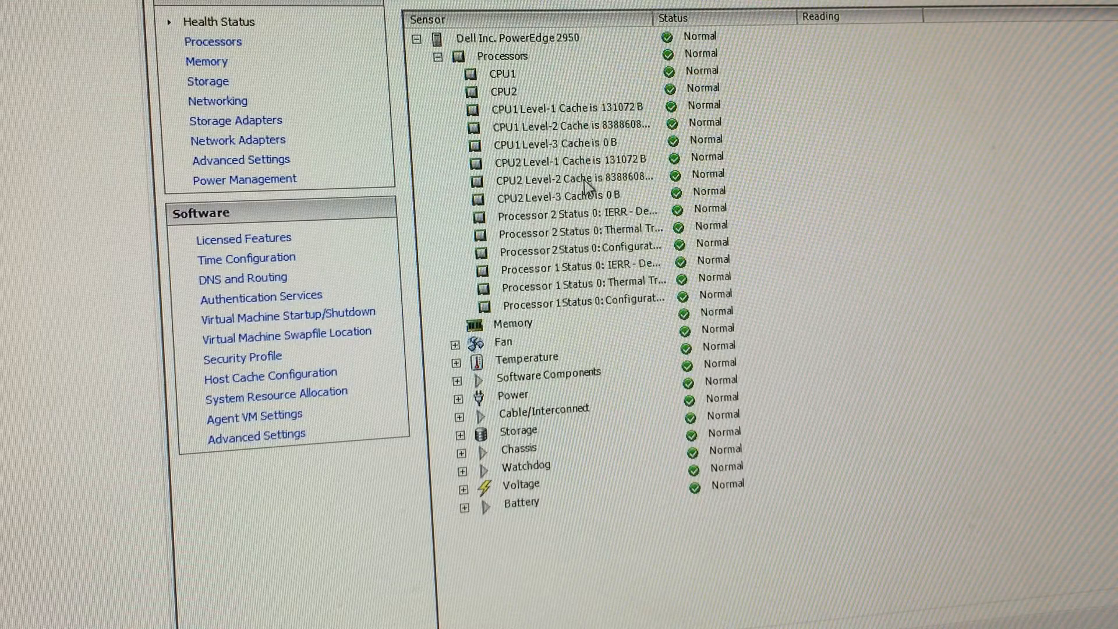
click(502, 56)
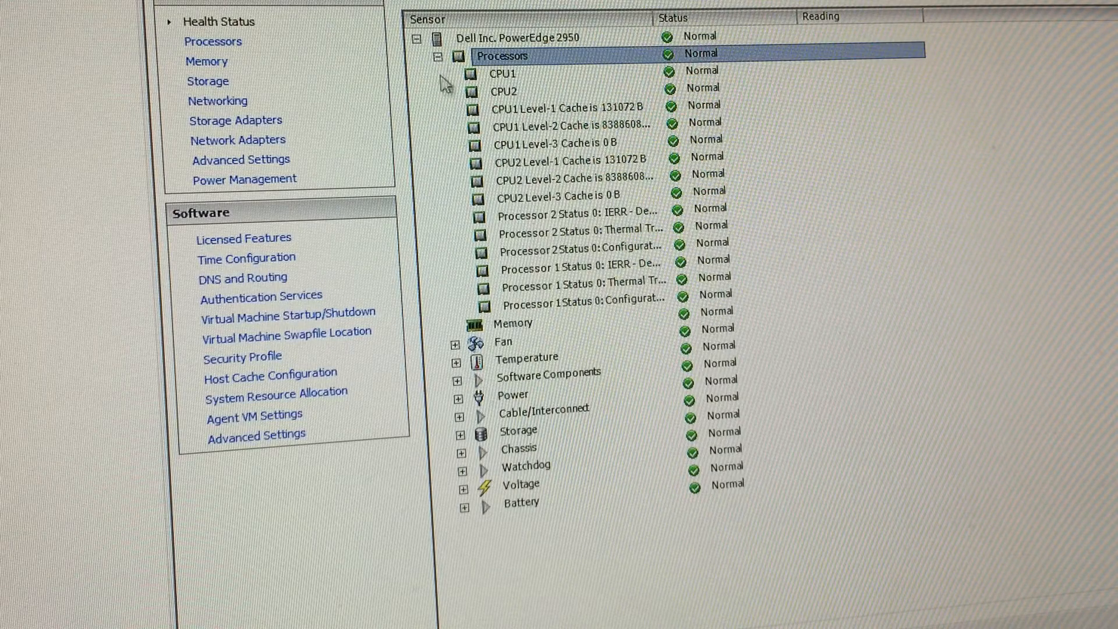
click(439, 55)
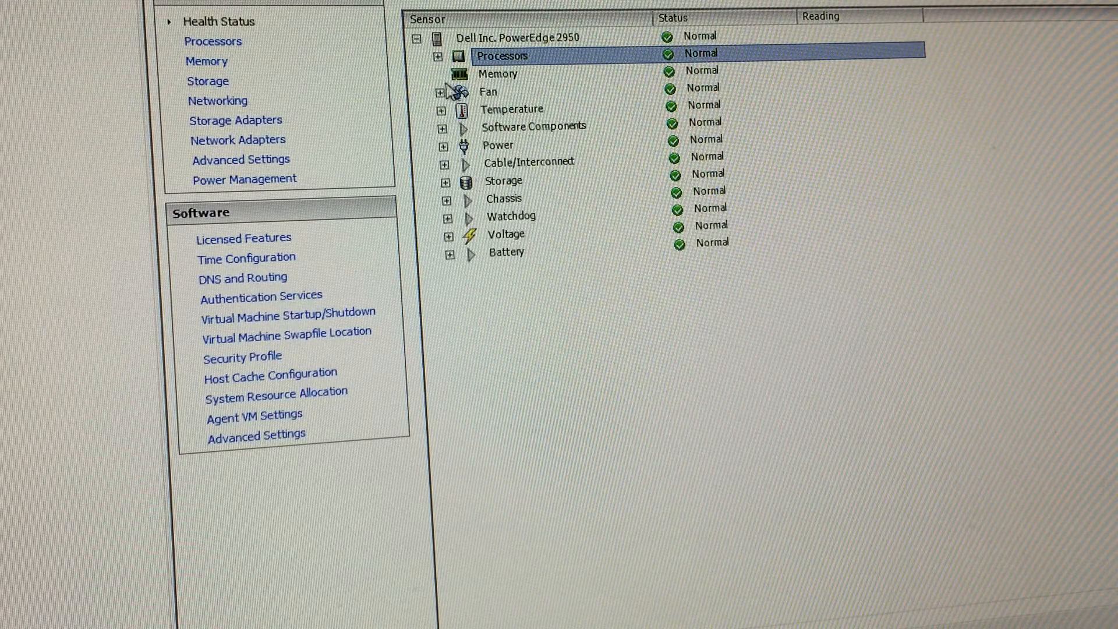
click(440, 91)
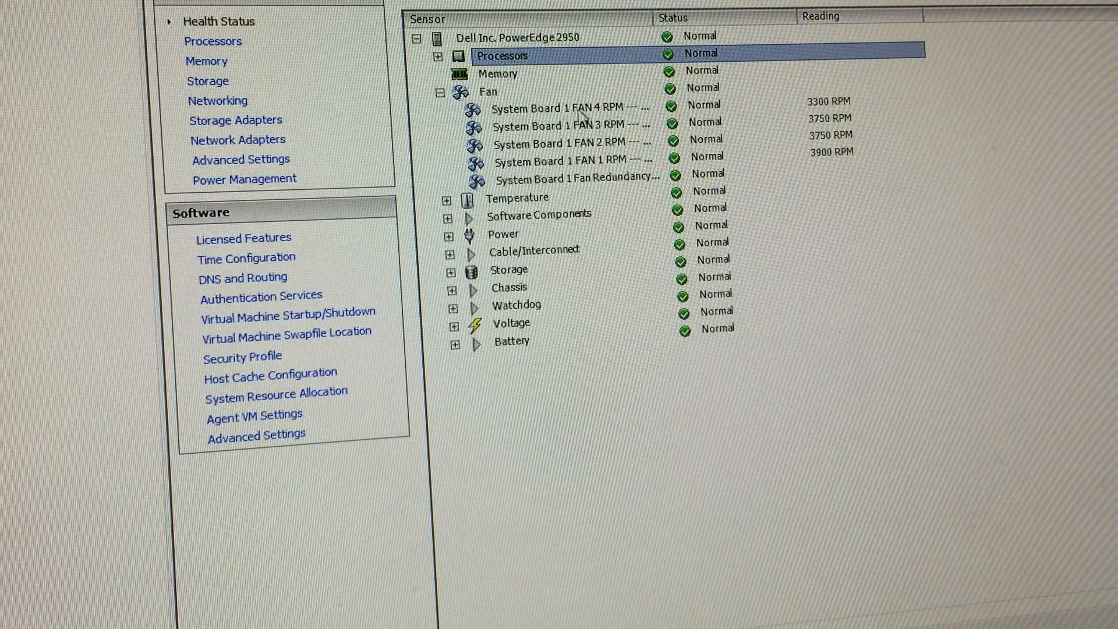
click(449, 198)
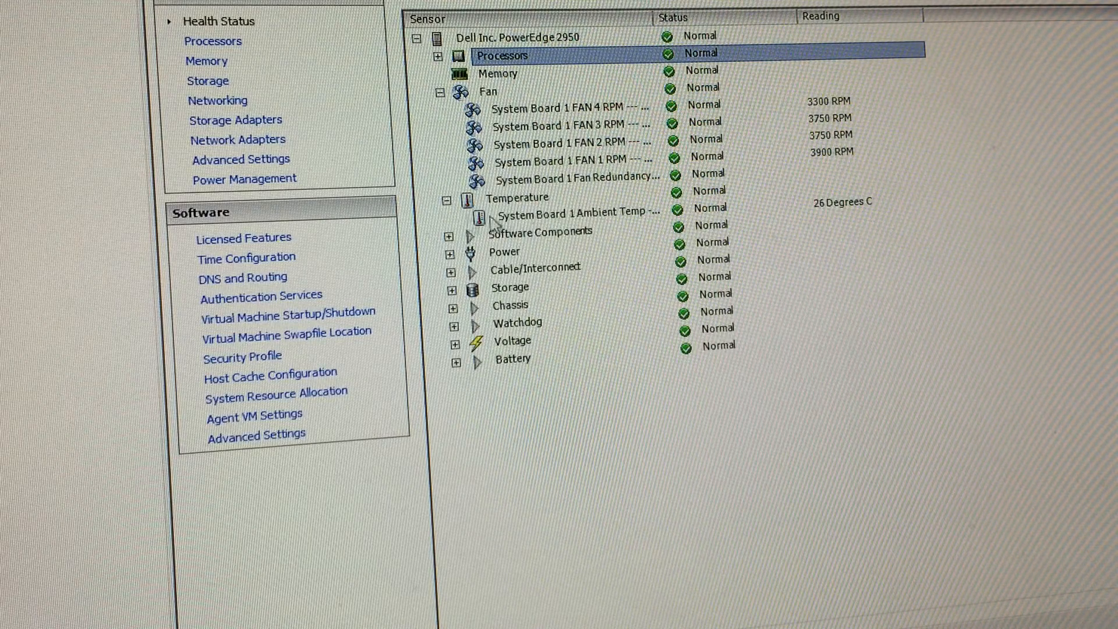
mouse_move(586, 216)
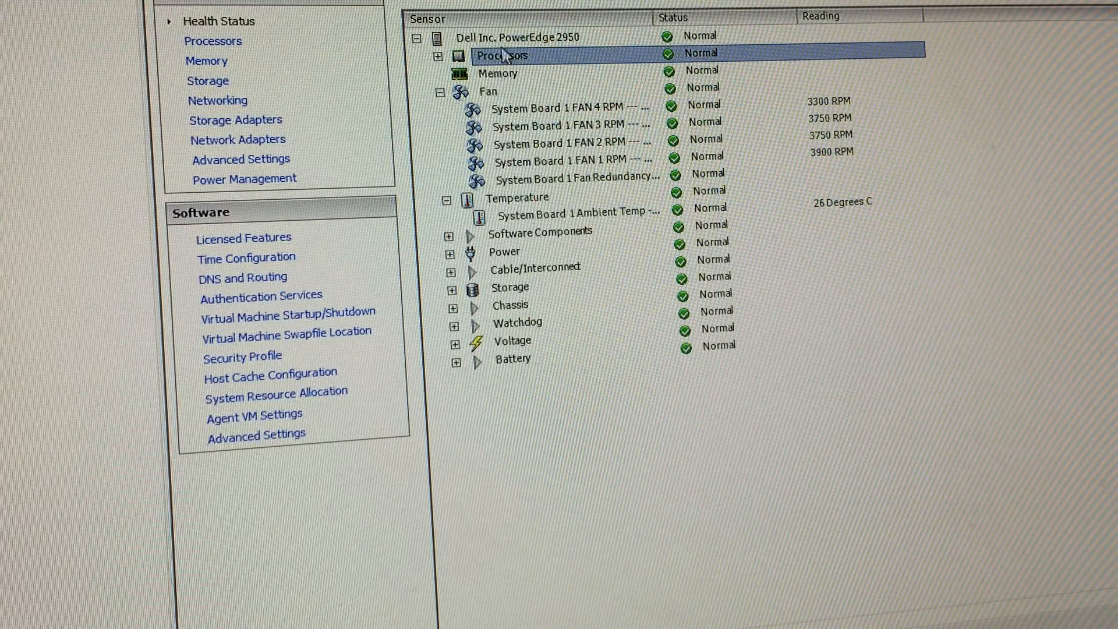
mouse_move(548, 225)
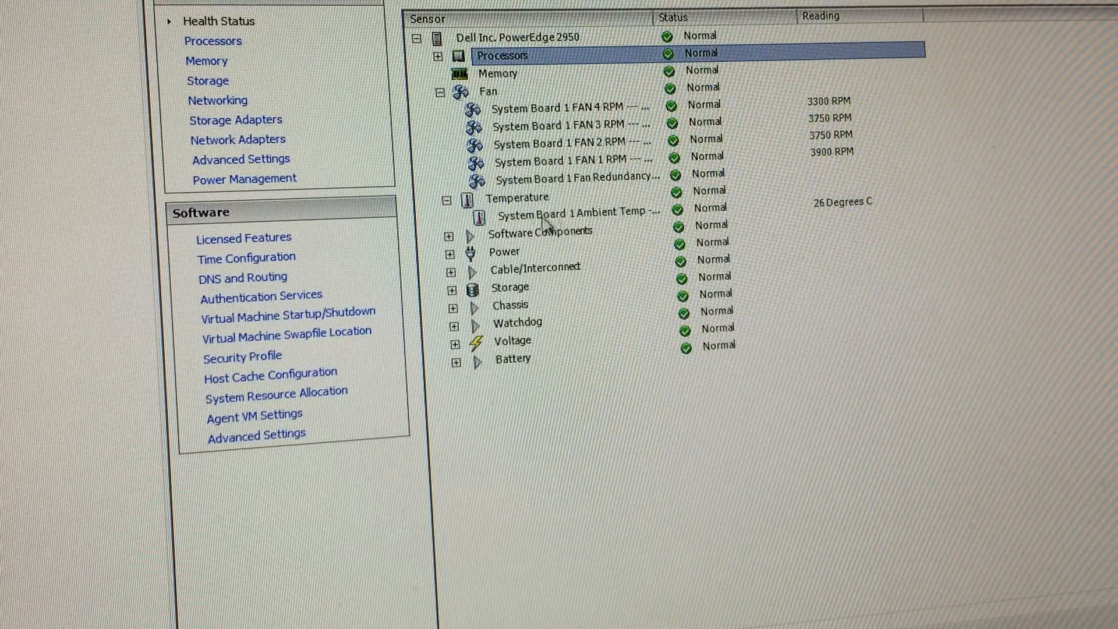
mouse_move(564, 217)
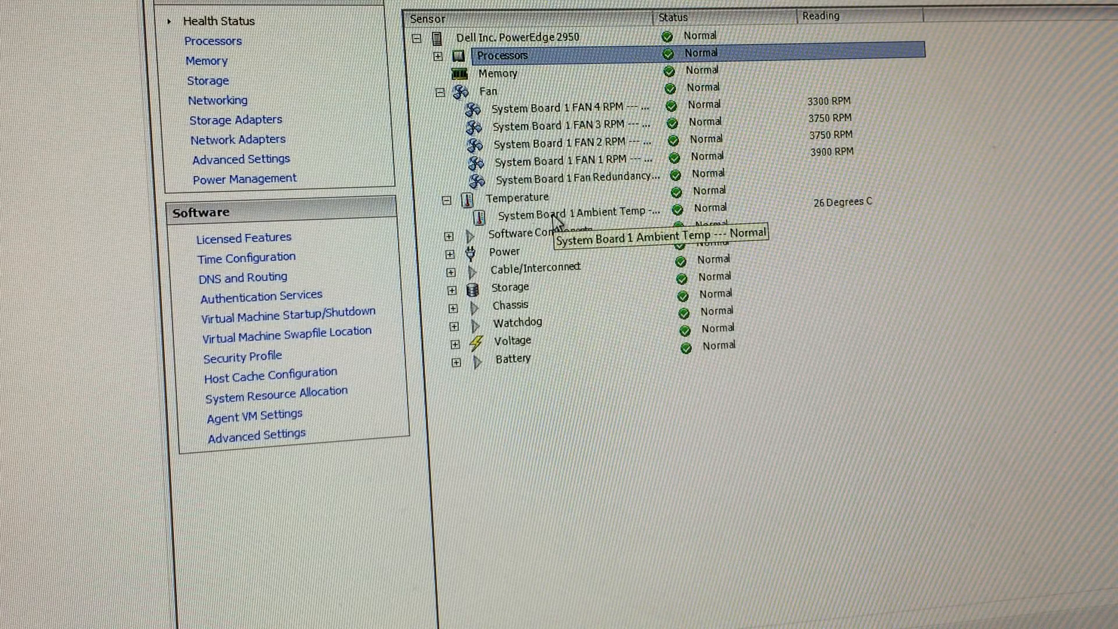
mouse_move(726, 207)
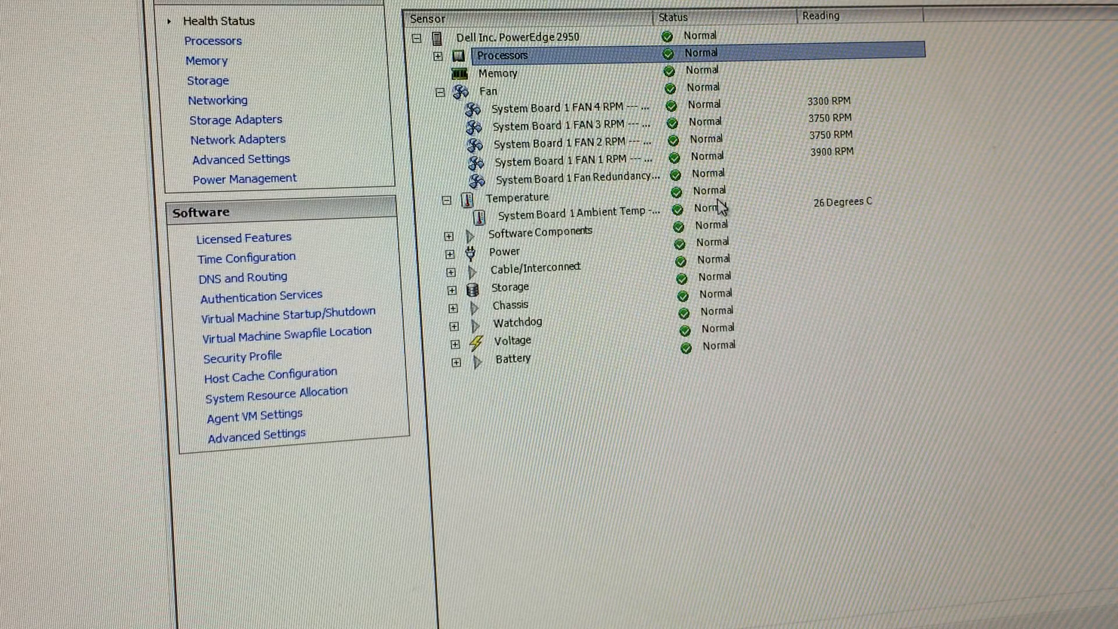
mouse_move(813, 211)
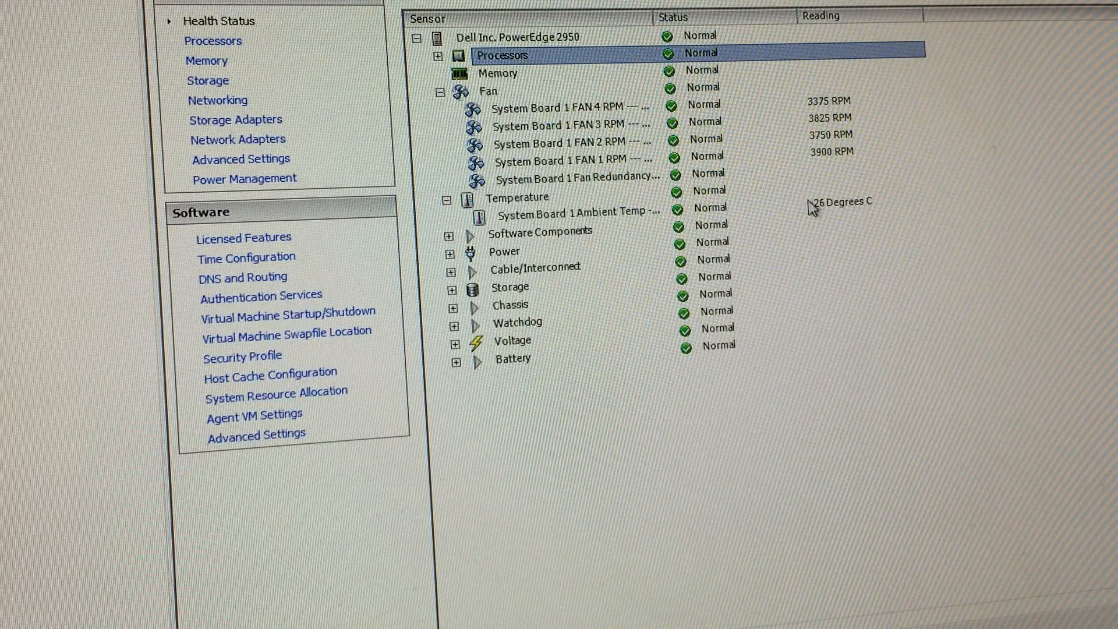
mouse_move(839, 217)
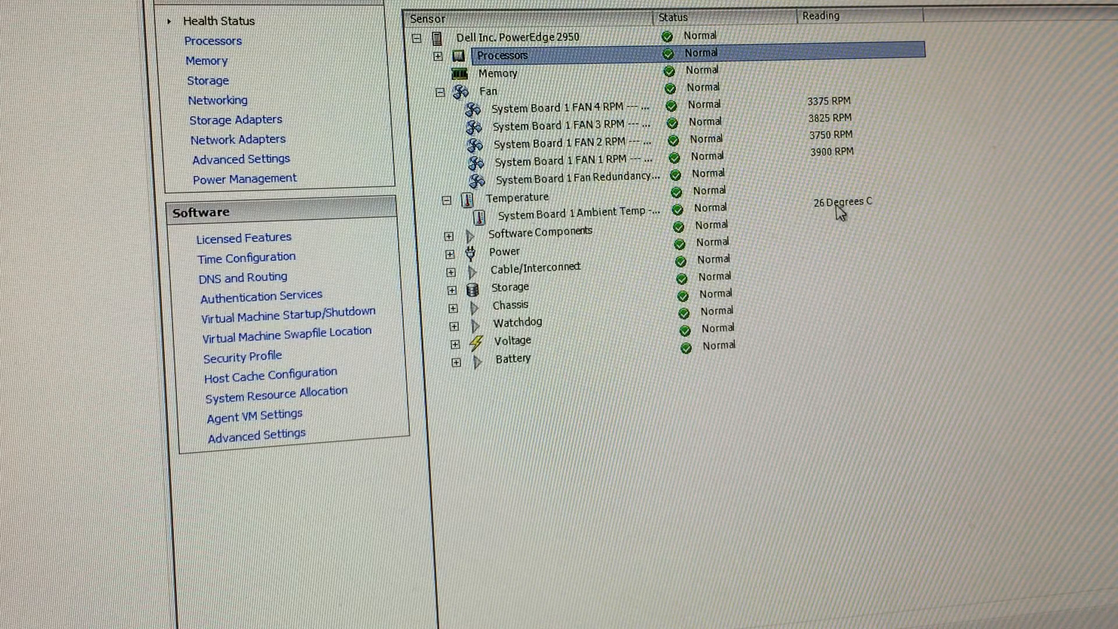
mouse_move(846, 209)
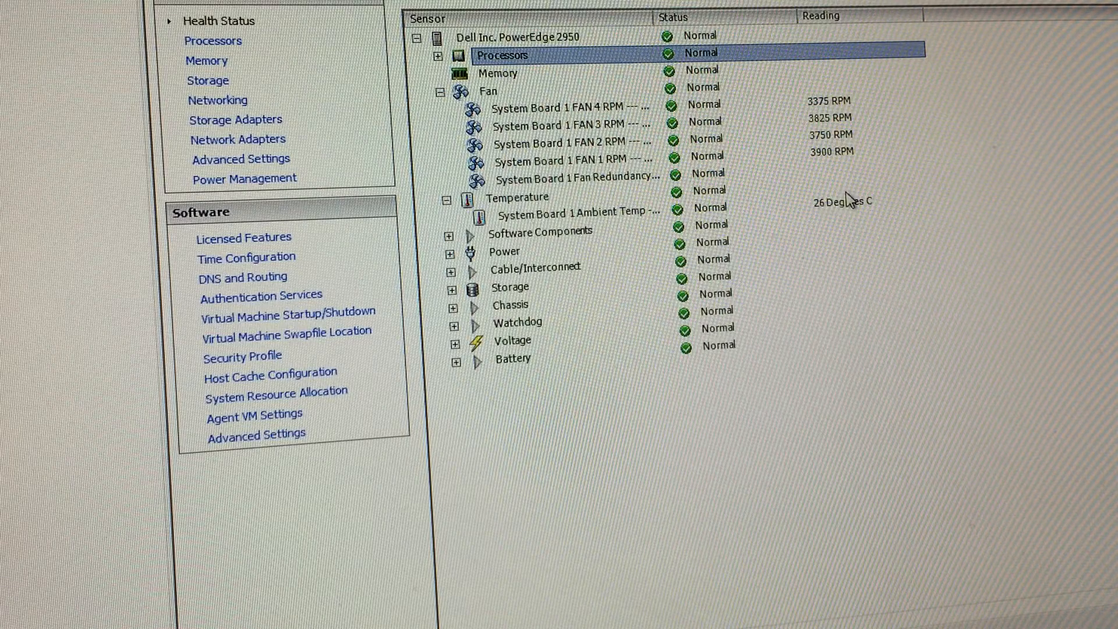
mouse_move(848, 219)
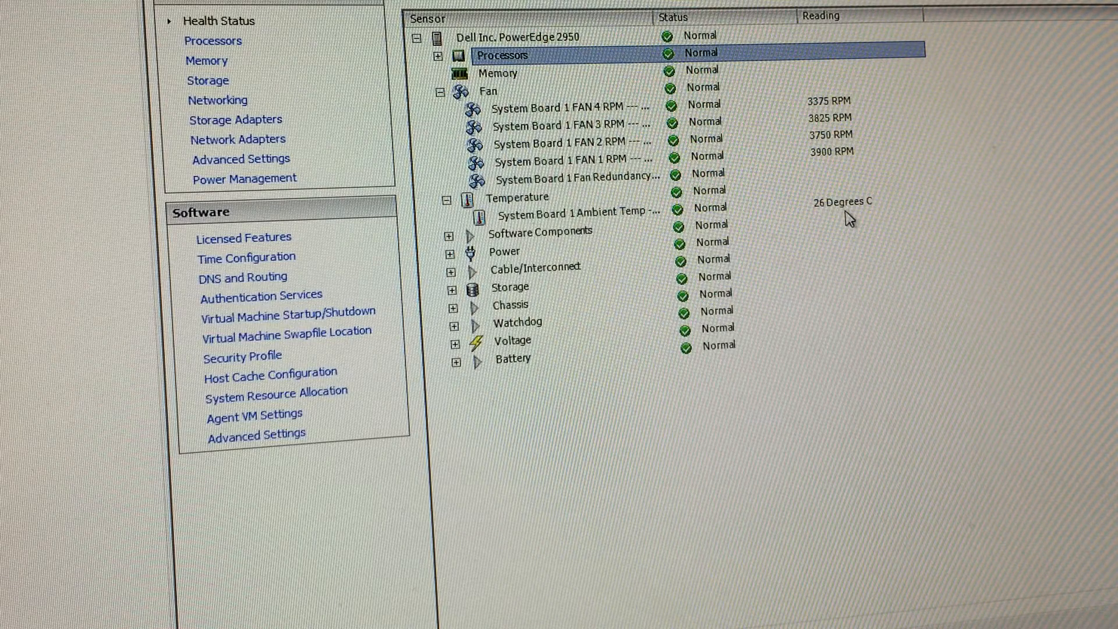
mouse_move(813, 205)
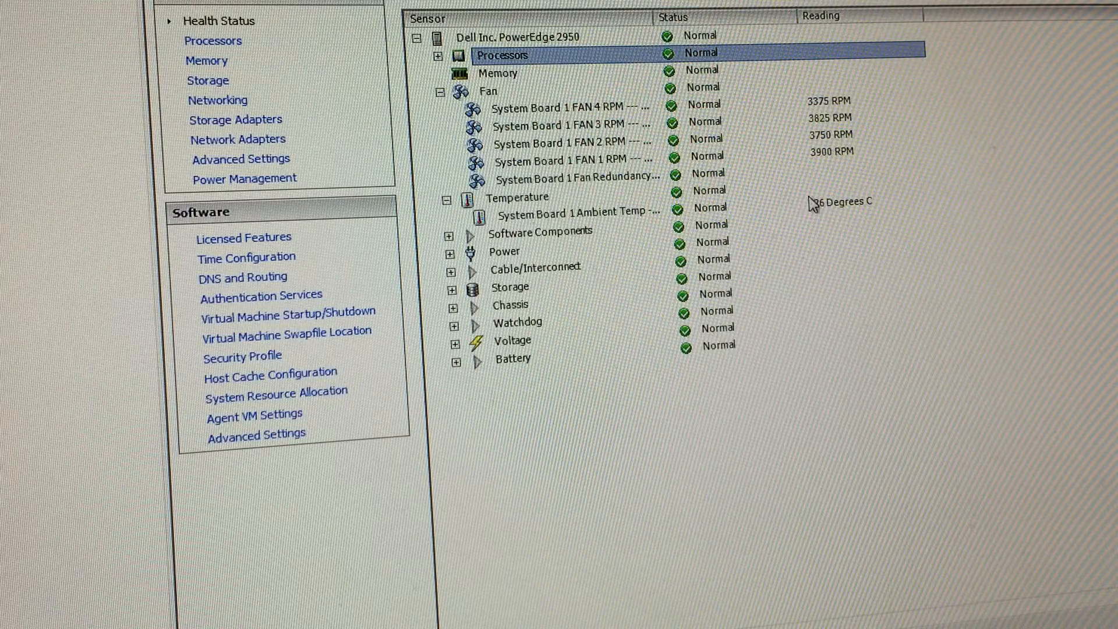
mouse_move(807, 222)
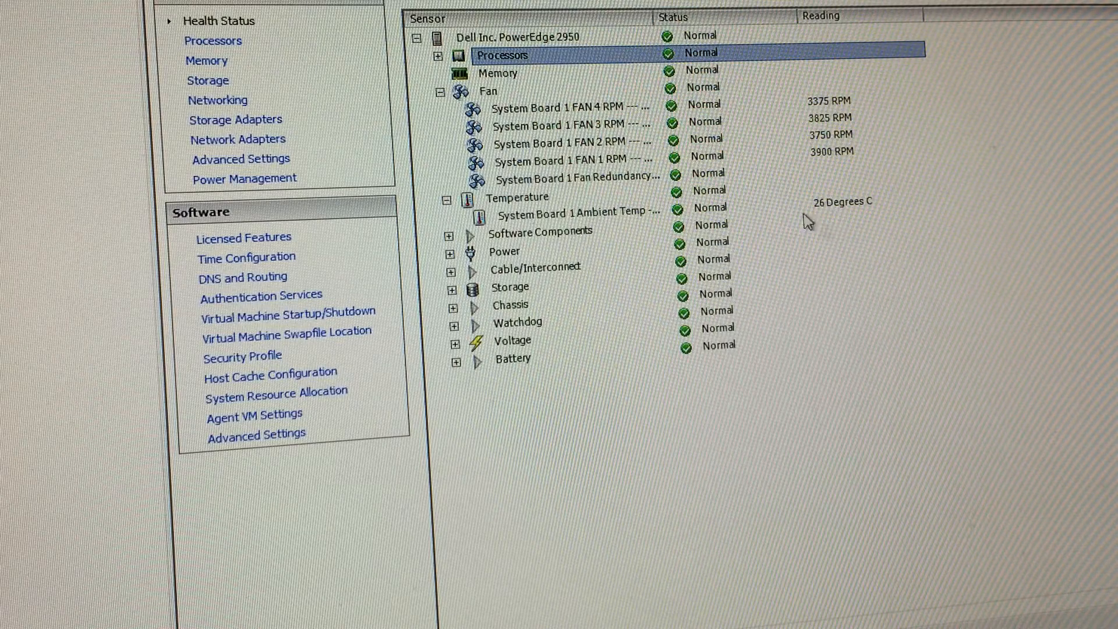
Collapse the Fan and Temperature groups and expand the Storage disk drive sensors
click(440, 91)
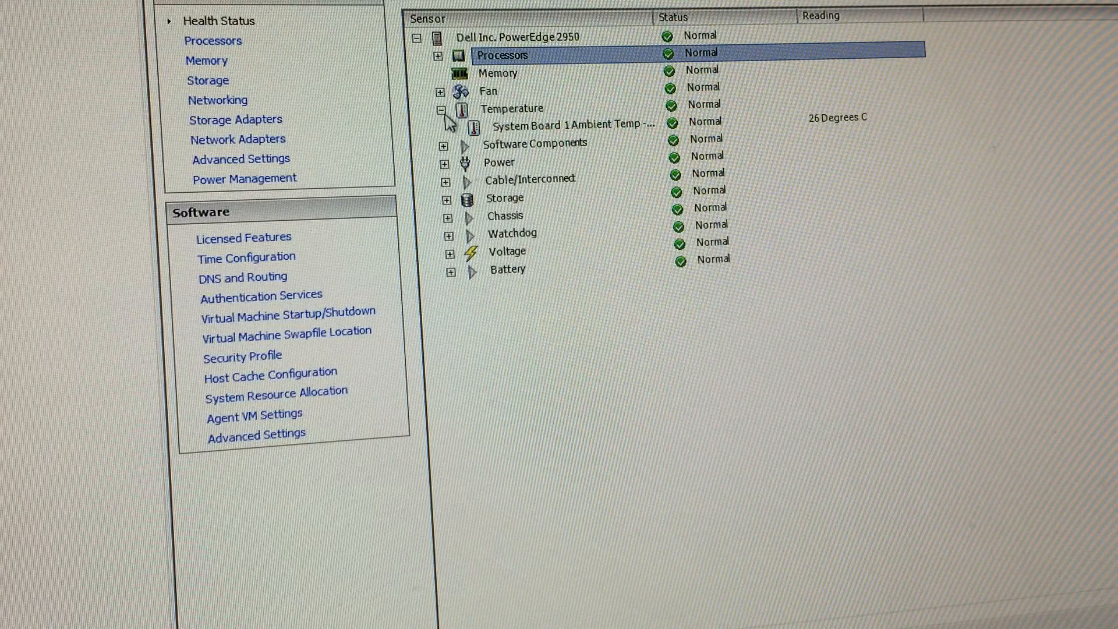
click(450, 108)
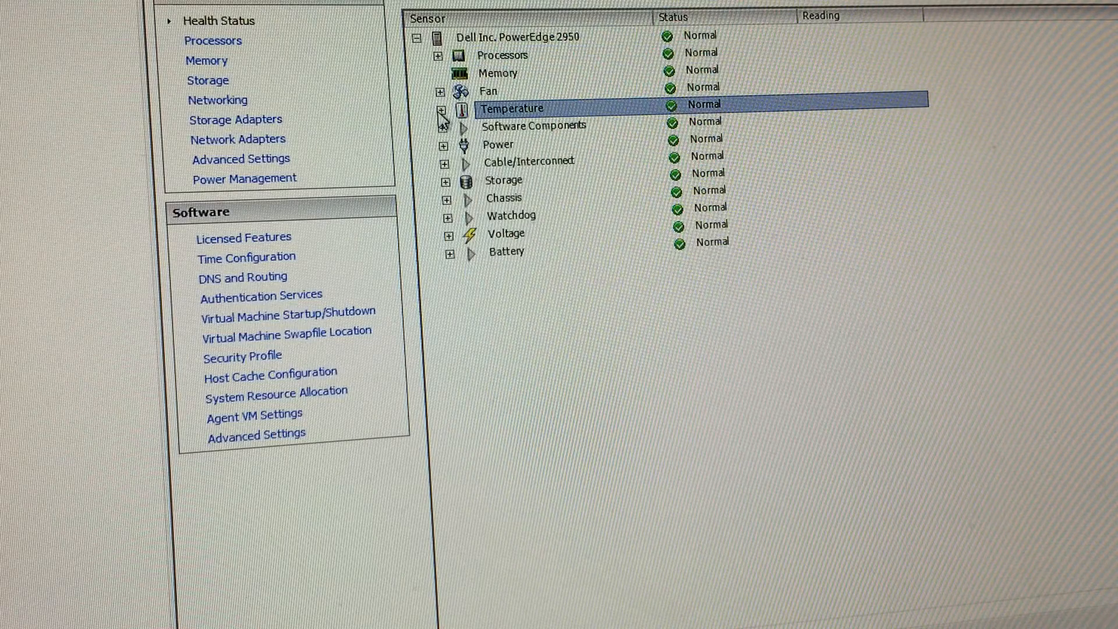
click(448, 179)
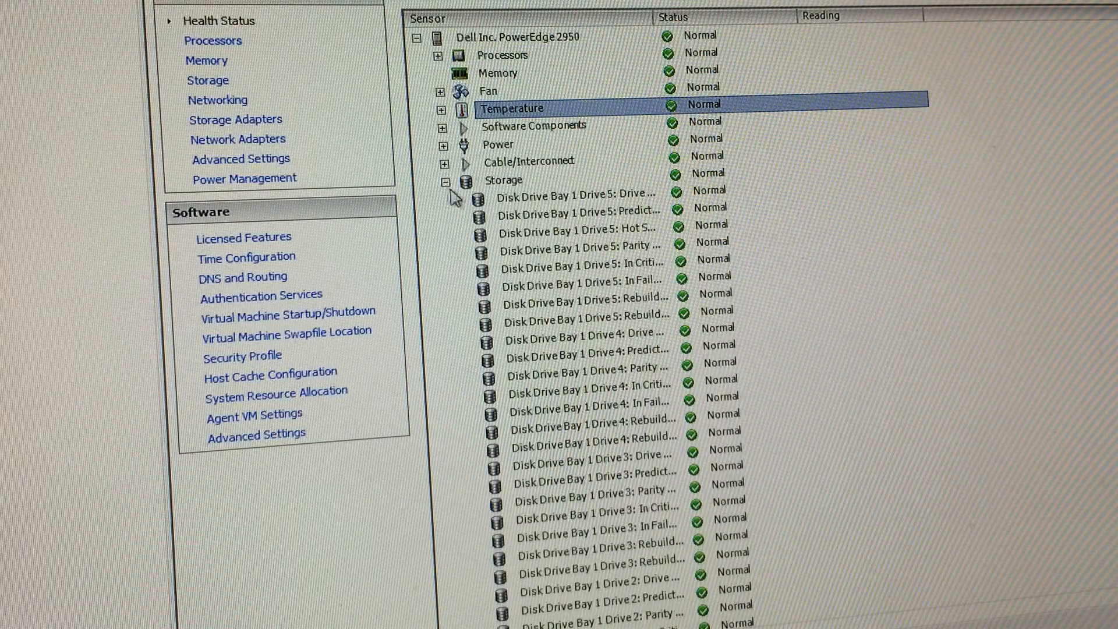
scroll(down, 3)
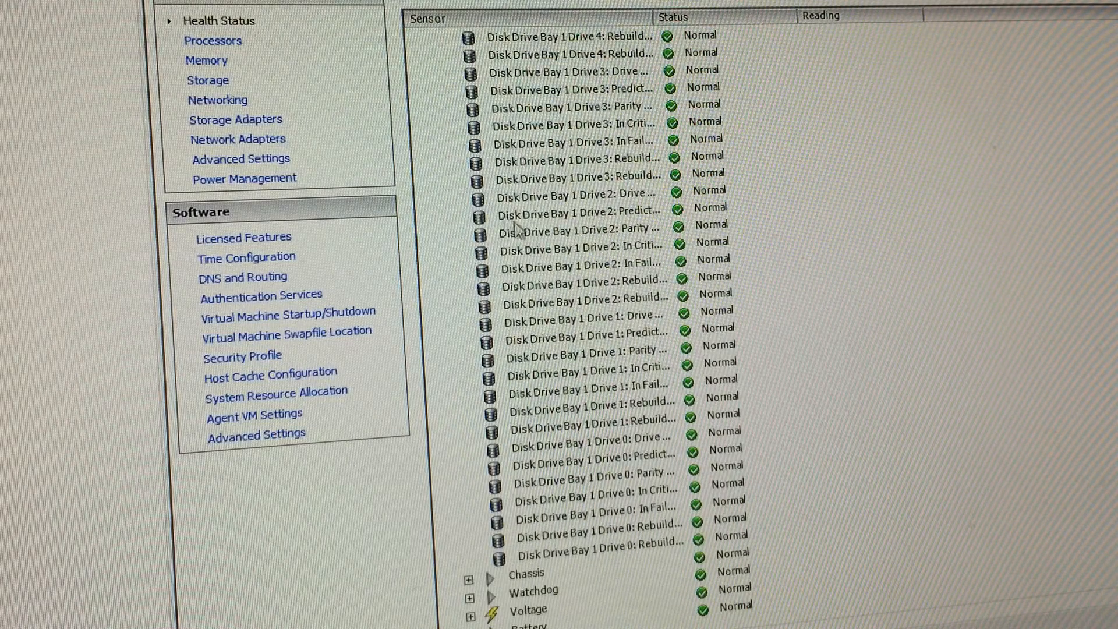
Collapse the Storage group and expand the Battery sensor group
click(440, 36)
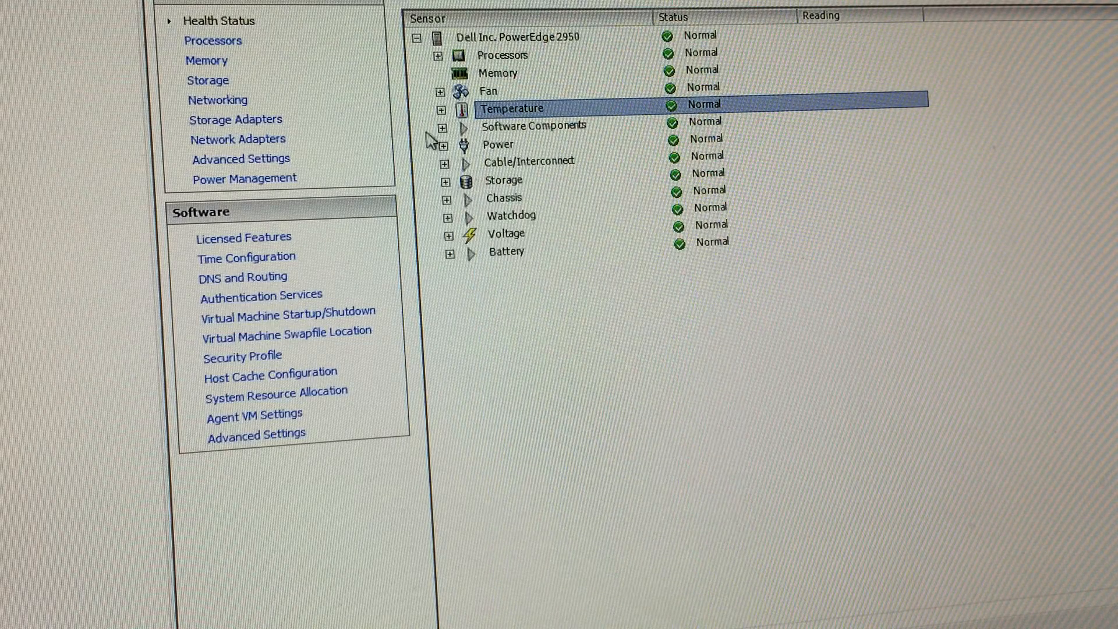
click(449, 251)
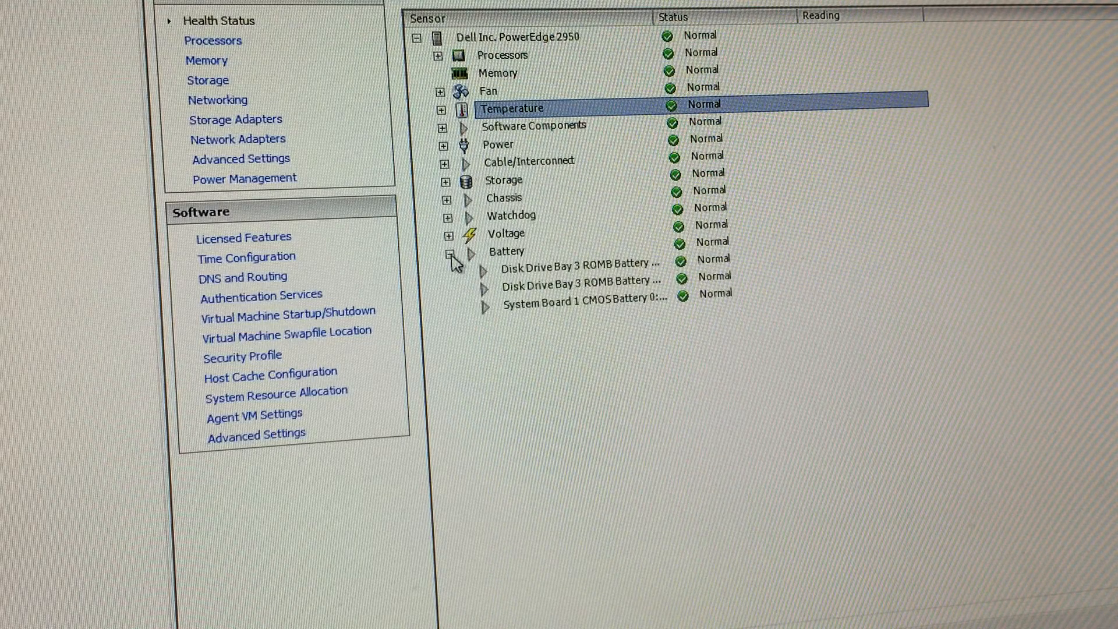
click(450, 254)
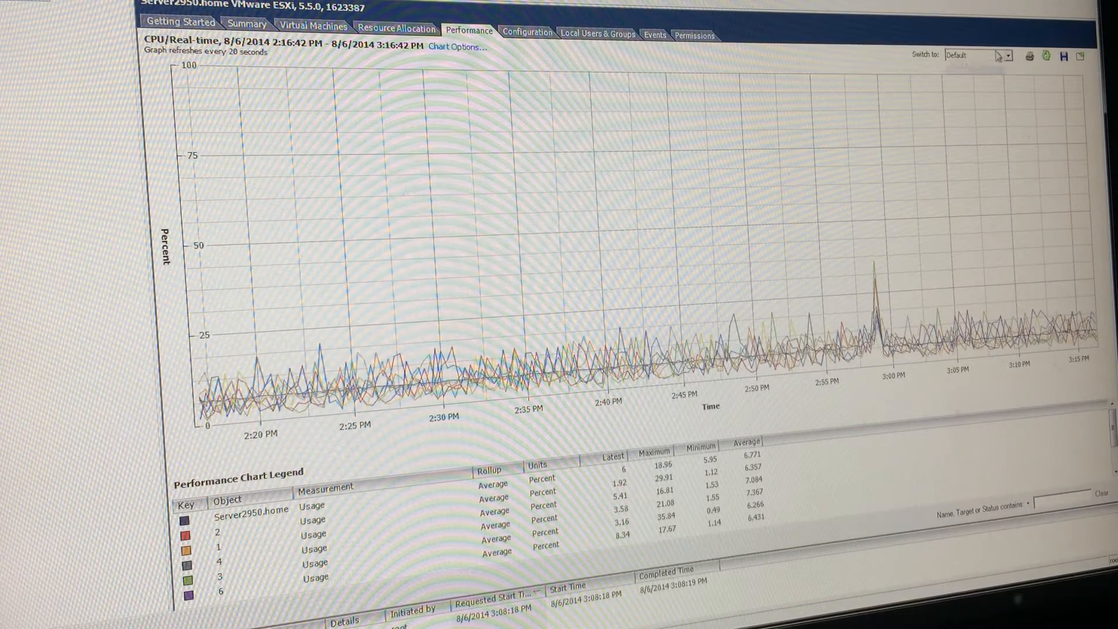
Switch the Performance chart to CPU usage, then to datastore latency
click(1007, 56)
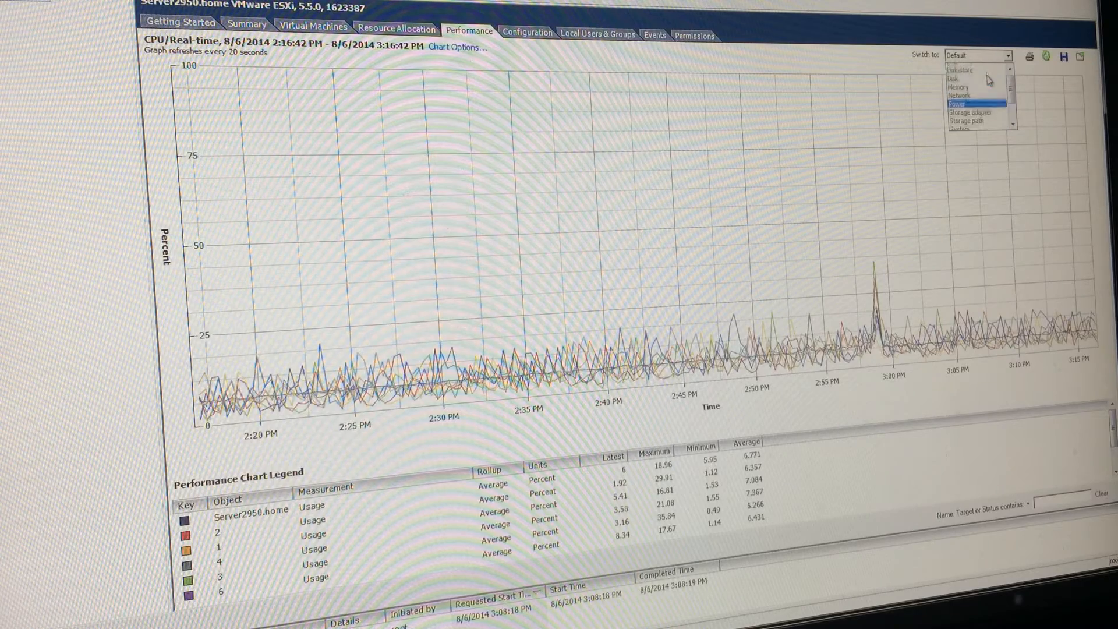
click(971, 56)
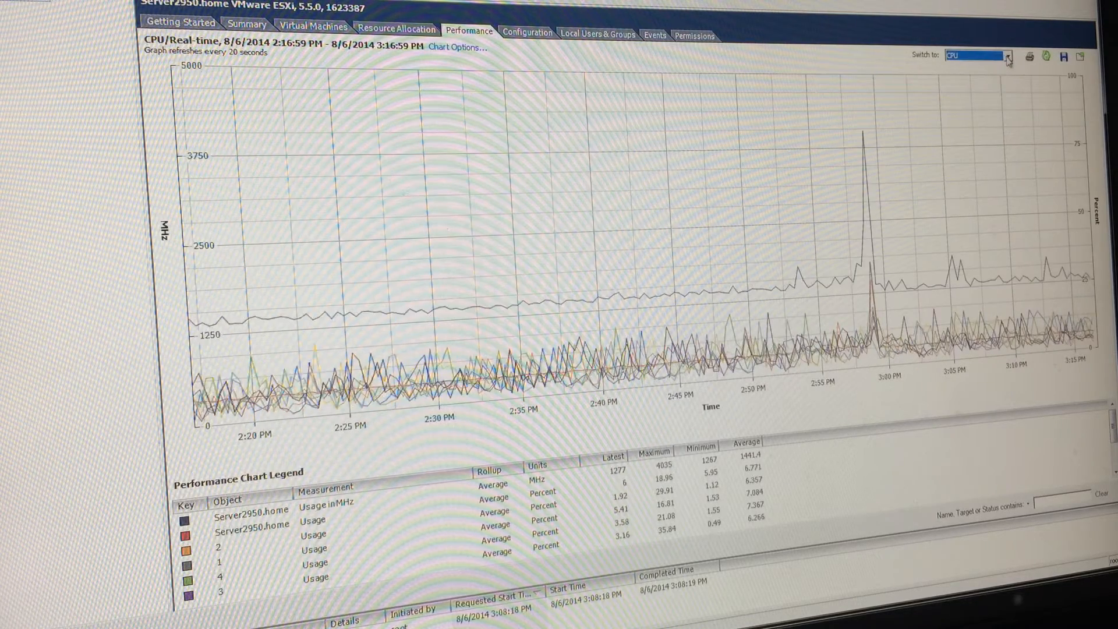
click(977, 56)
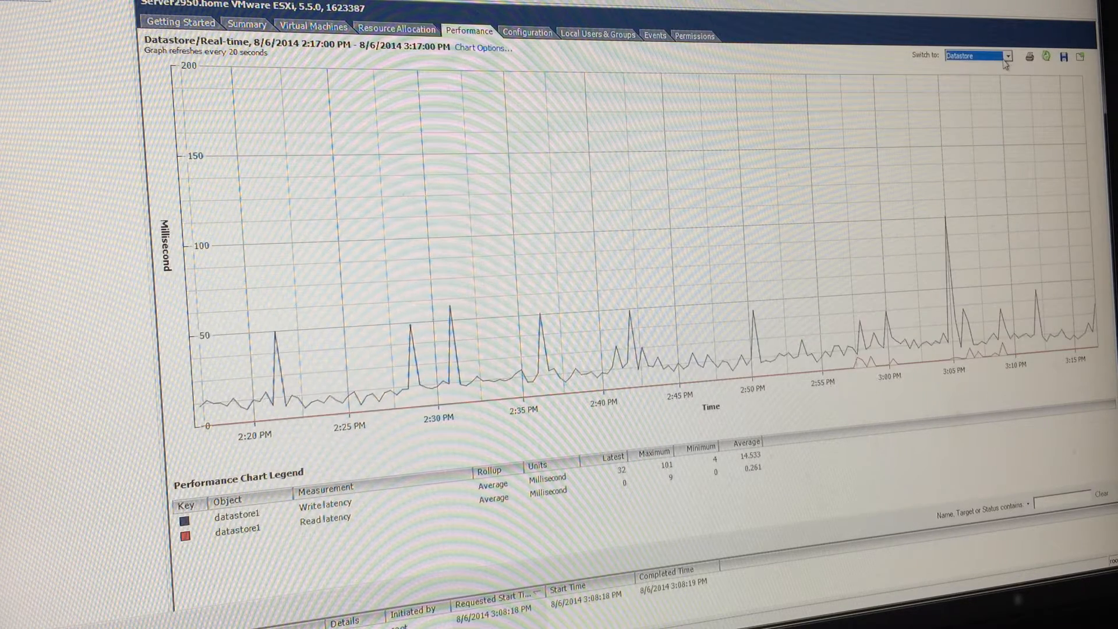
Switch the chart to network throughput and power usage, then return to the host overview
click(1007, 56)
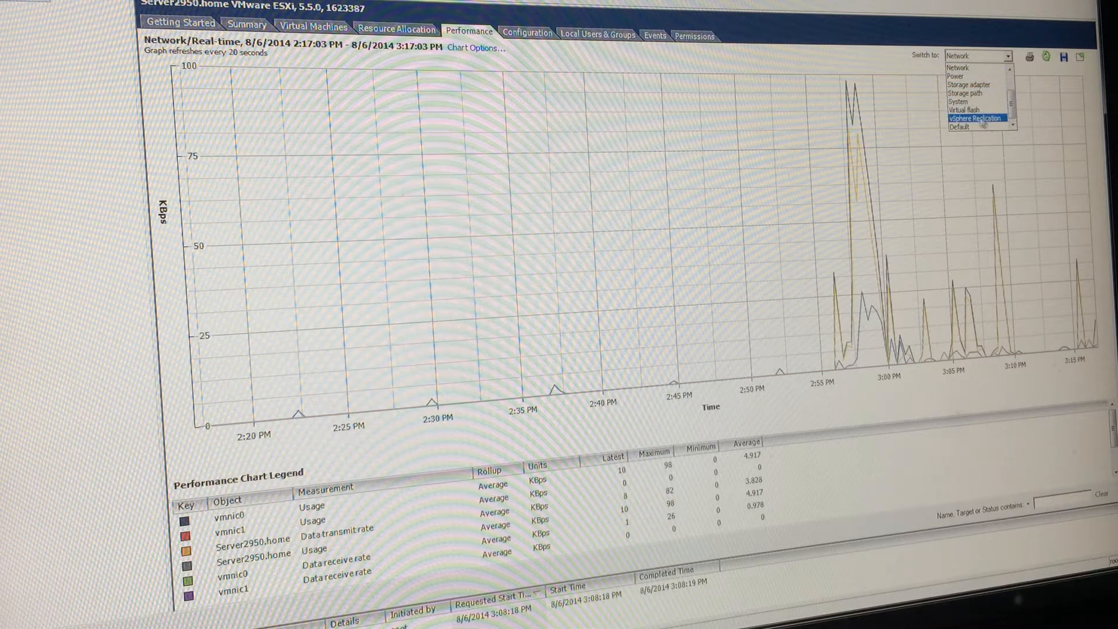
click(975, 75)
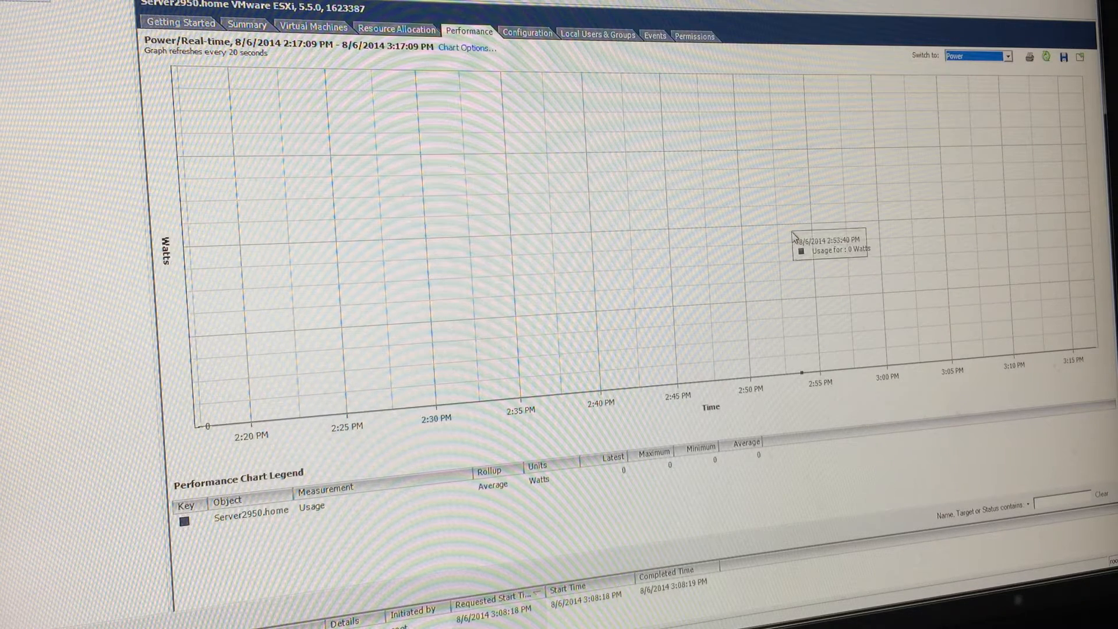
mouse_move(789, 234)
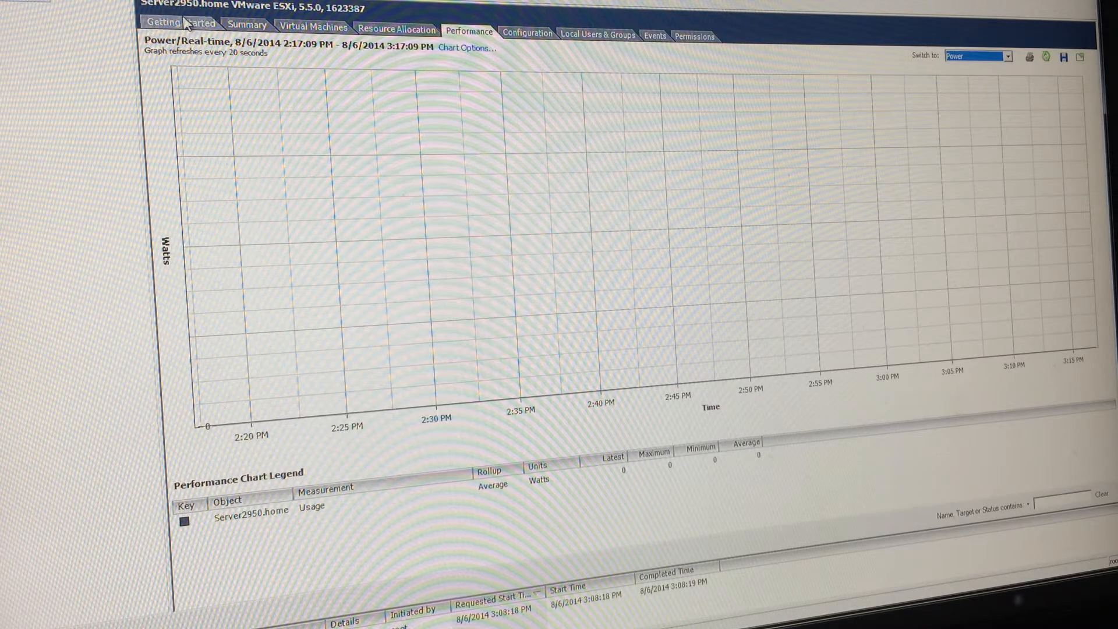
click(247, 25)
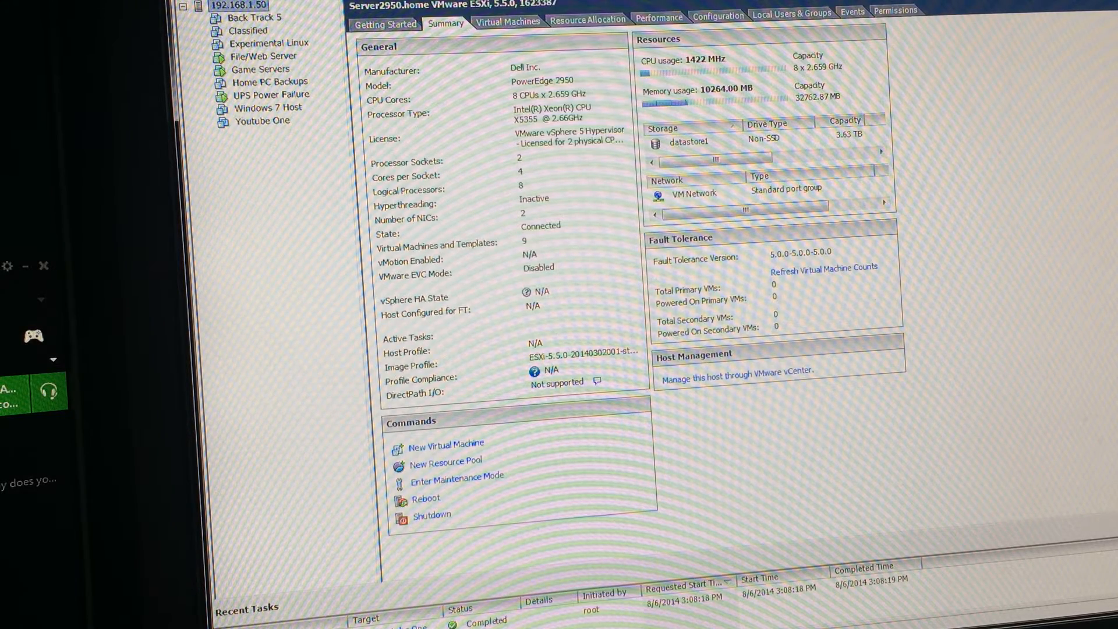
Browse the File/Web Server, Game Servers and UPS Power Failure machines in the inventory
click(265, 55)
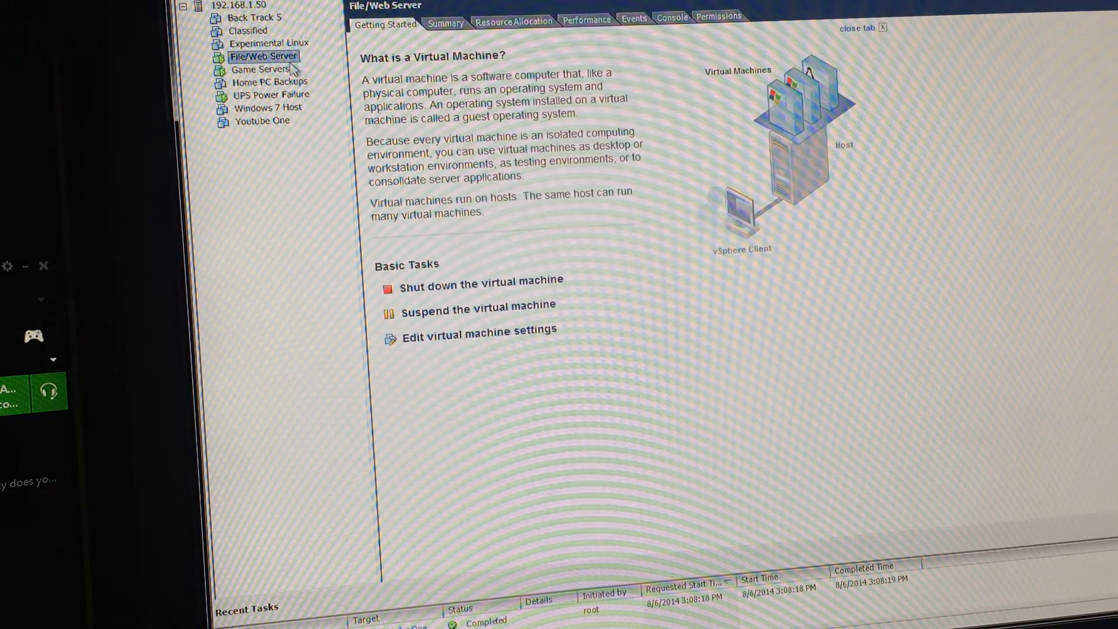
mouse_move(267, 77)
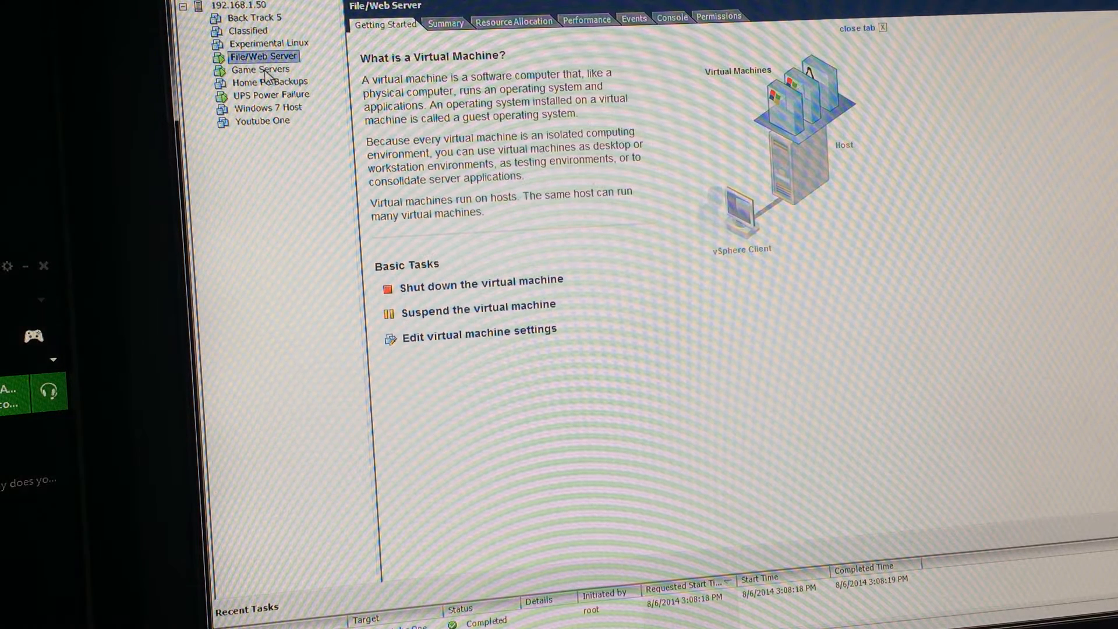
click(260, 69)
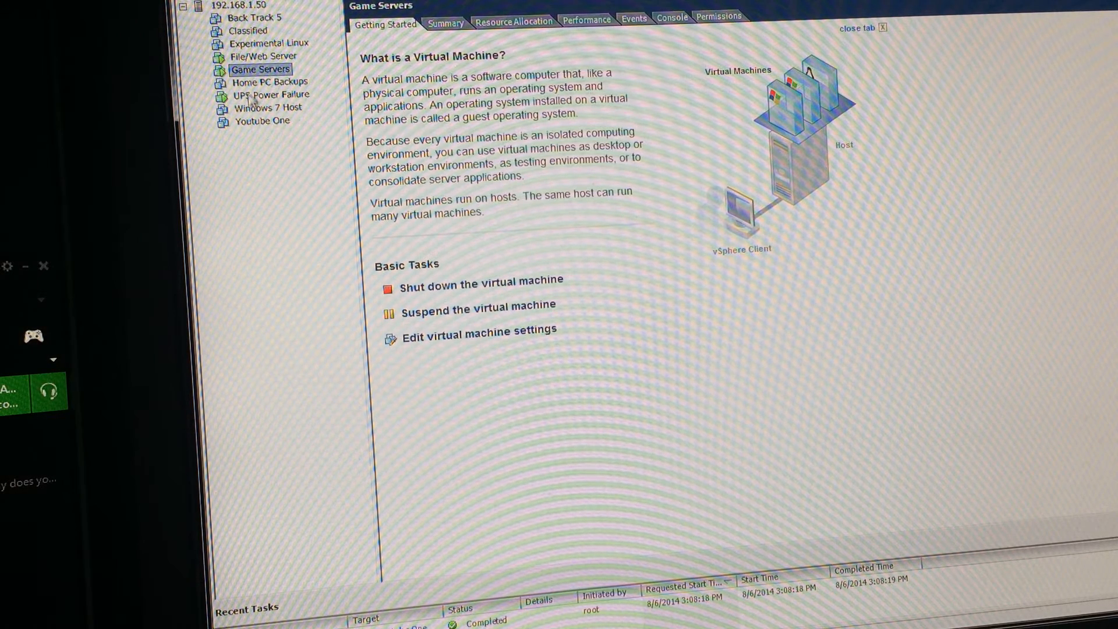
click(271, 95)
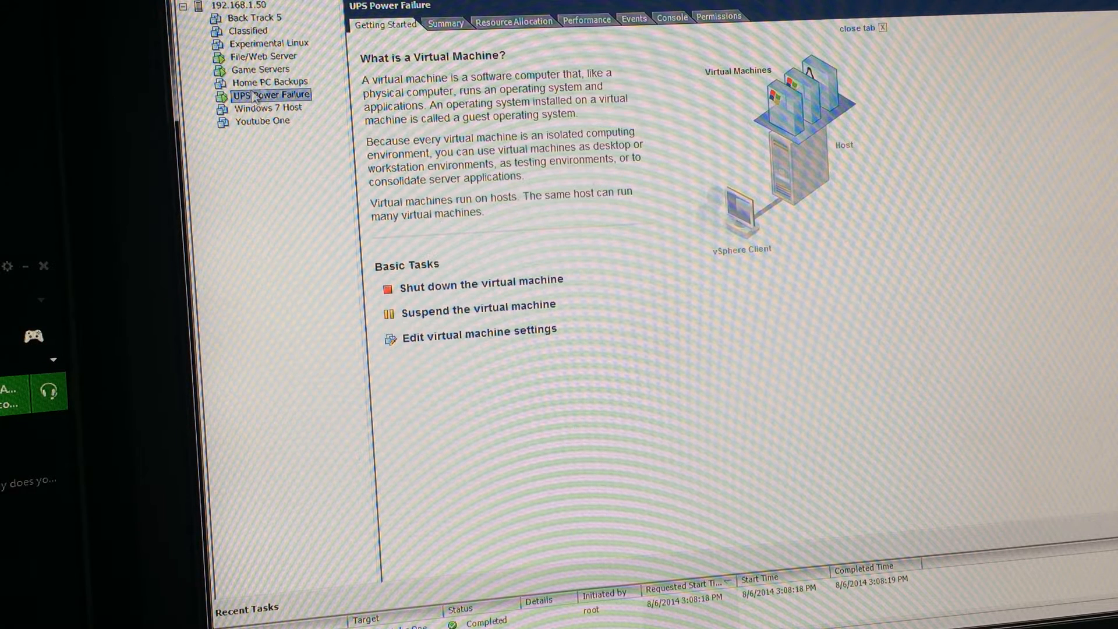
click(264, 56)
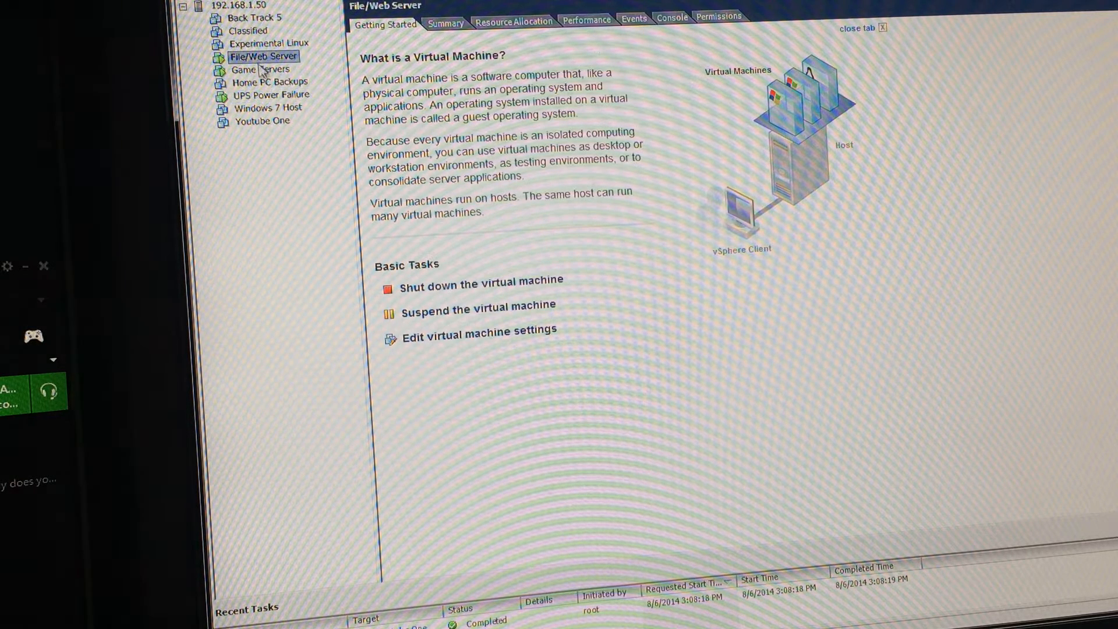
click(262, 69)
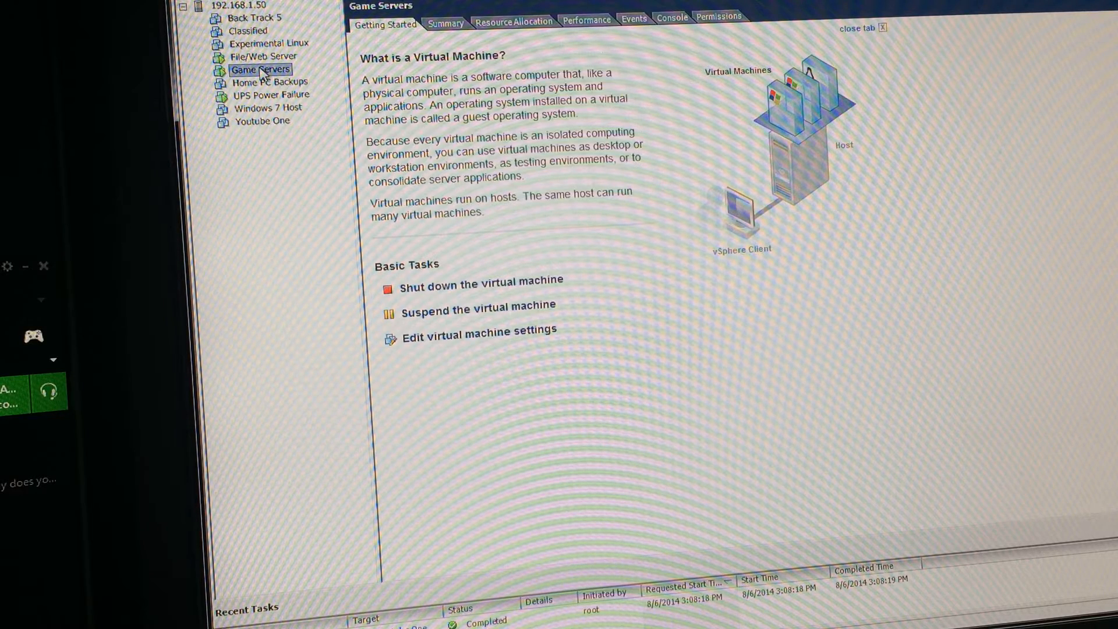
Launch the console of the File/Web Server virtual machine from its context menu
right_click(263, 56)
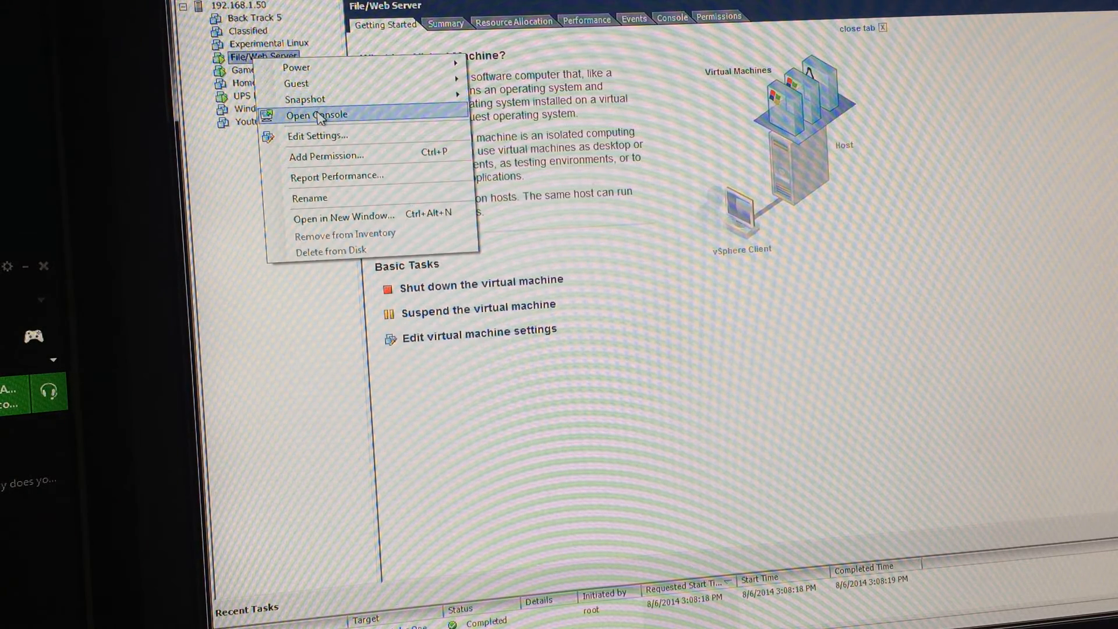
click(316, 116)
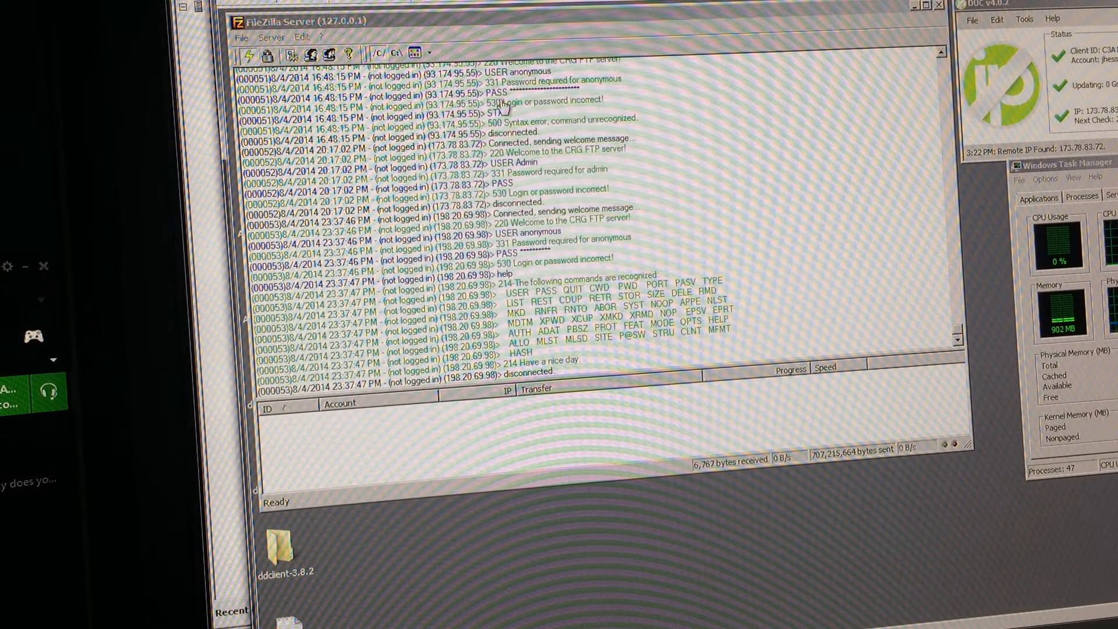
mouse_move(703, 36)
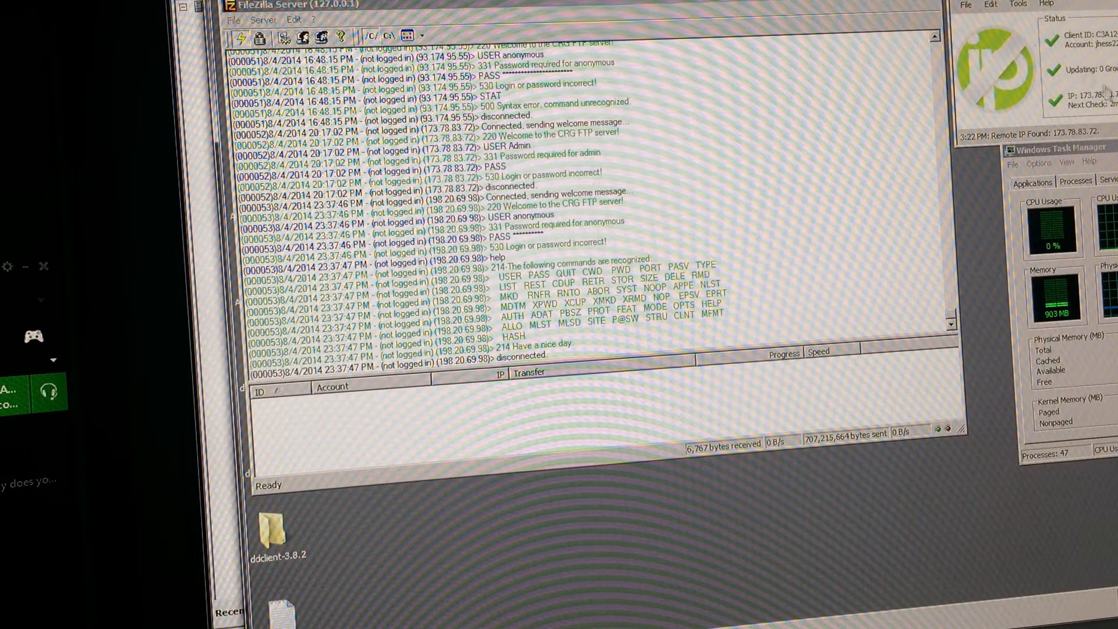
mouse_move(805, 322)
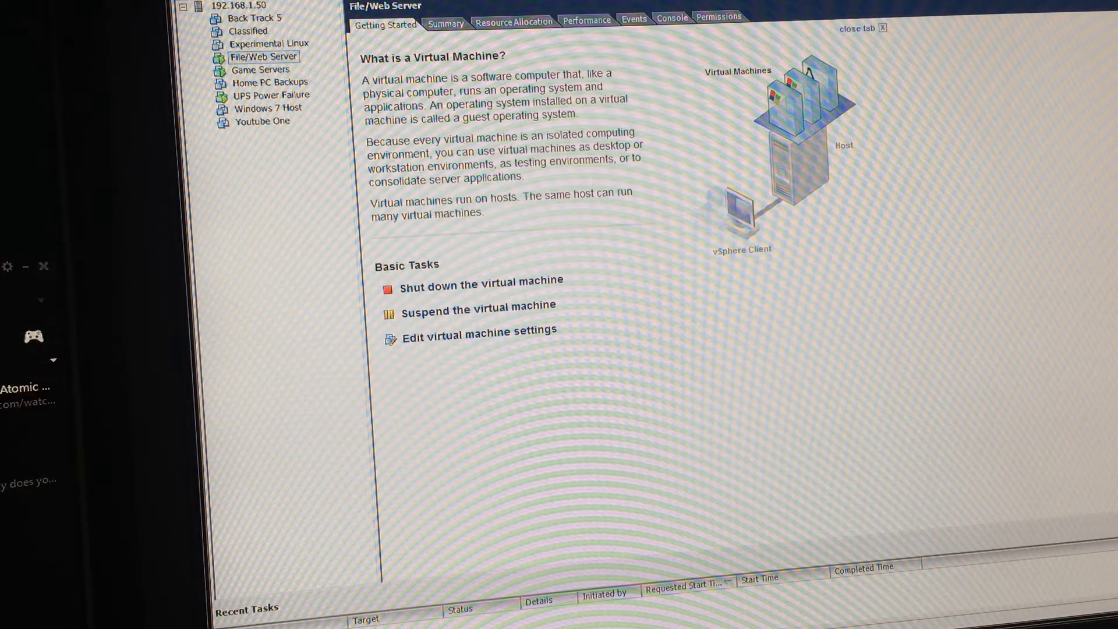
Launch the Game Servers virtual machine's console from its context menu
right_click(261, 68)
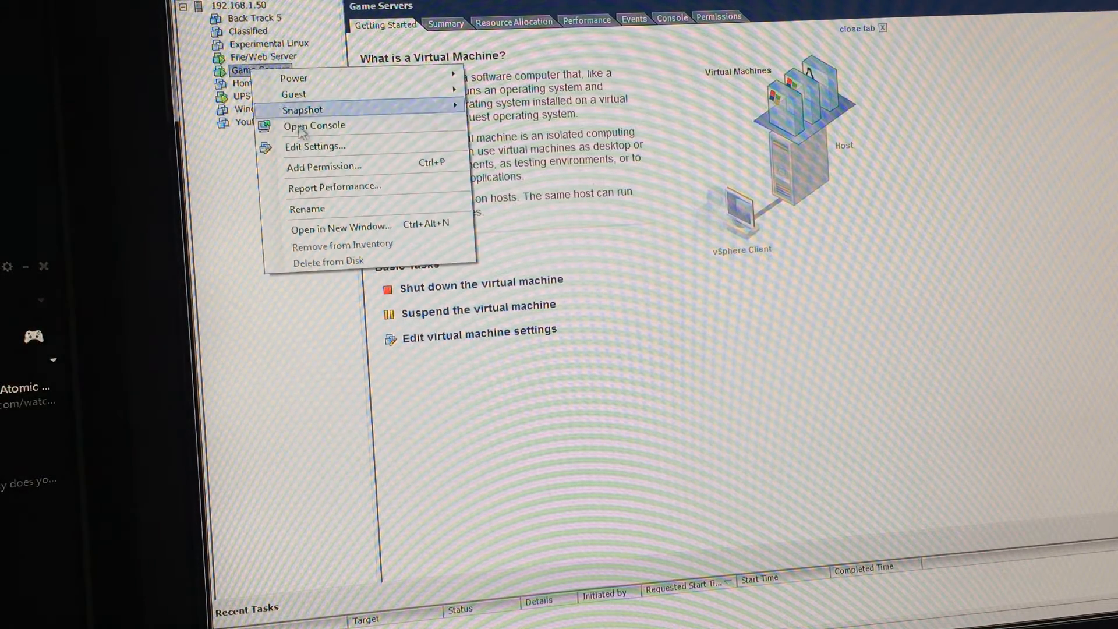
click(313, 124)
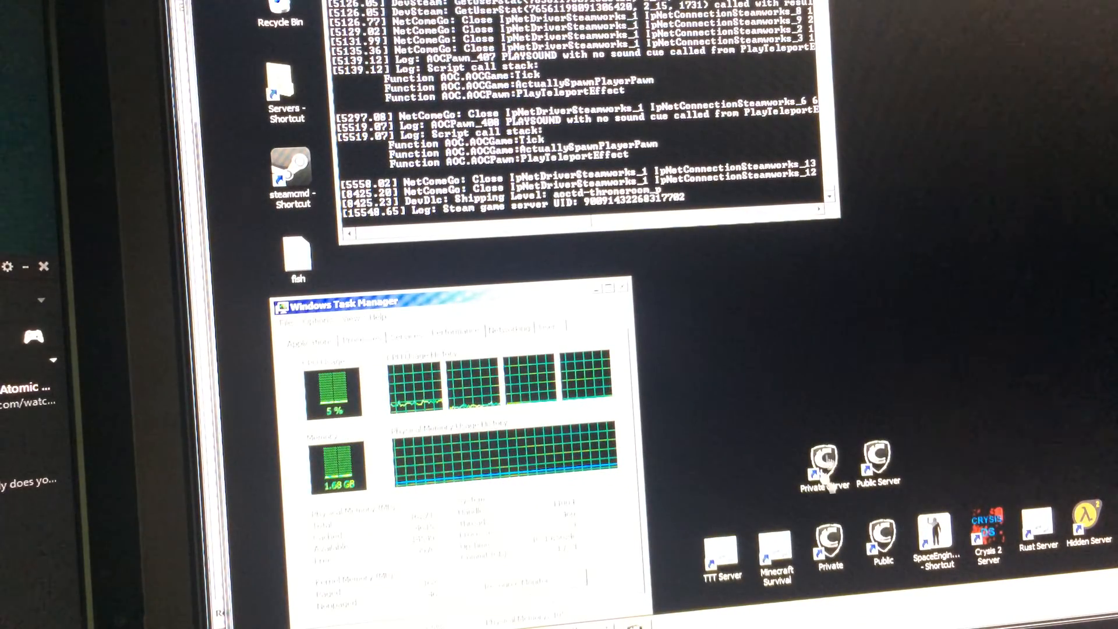
mouse_move(656, 91)
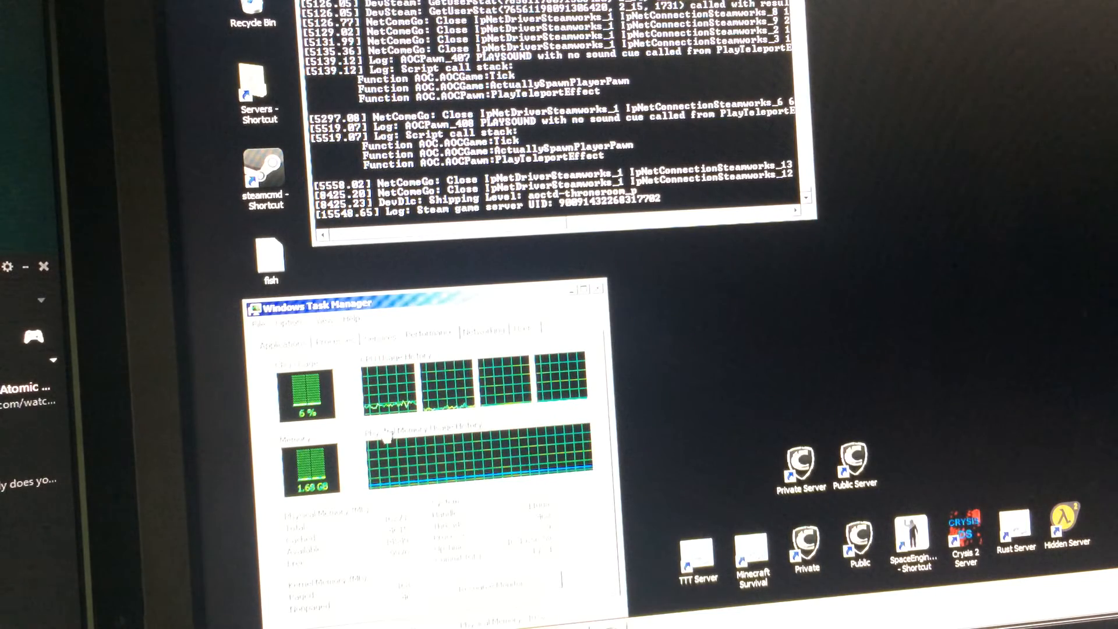
mouse_move(500, 275)
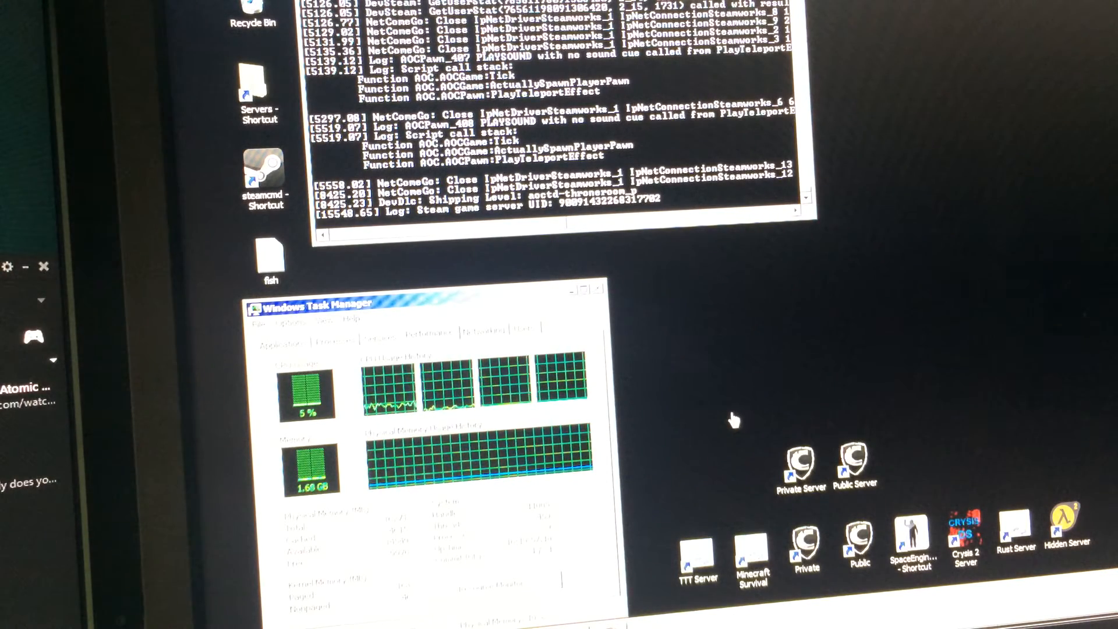
mouse_move(799, 399)
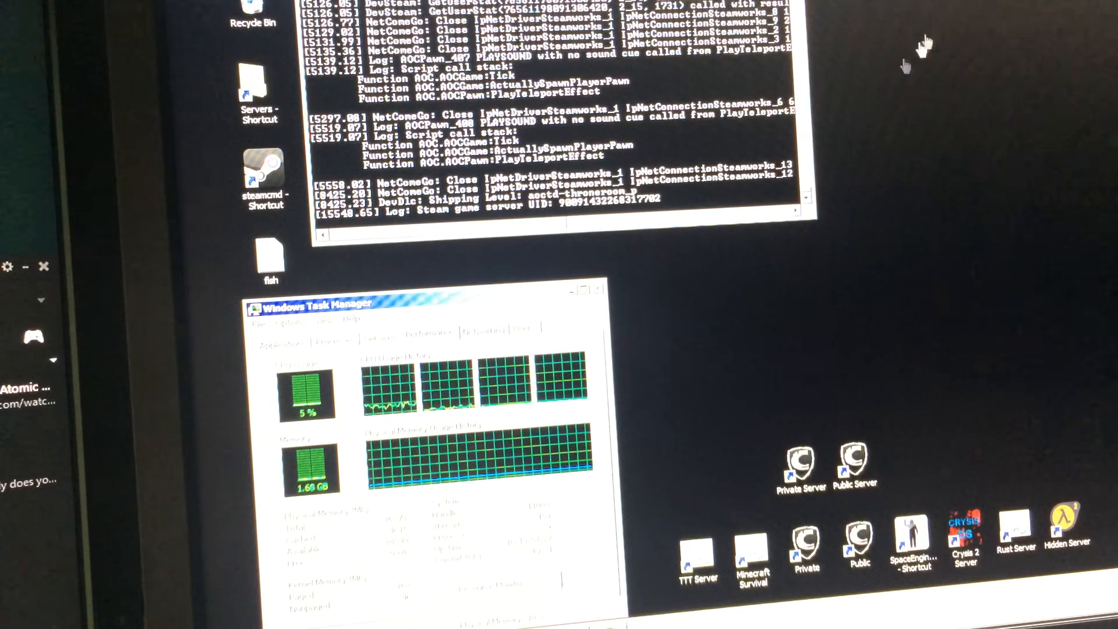
mouse_move(934, 420)
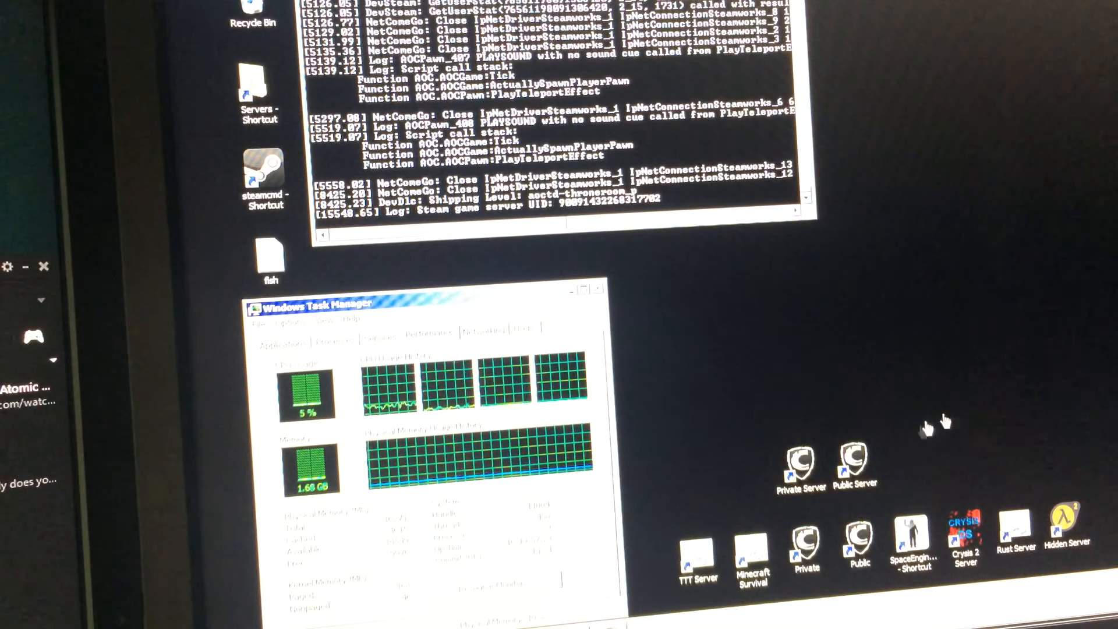
mouse_move(991, 538)
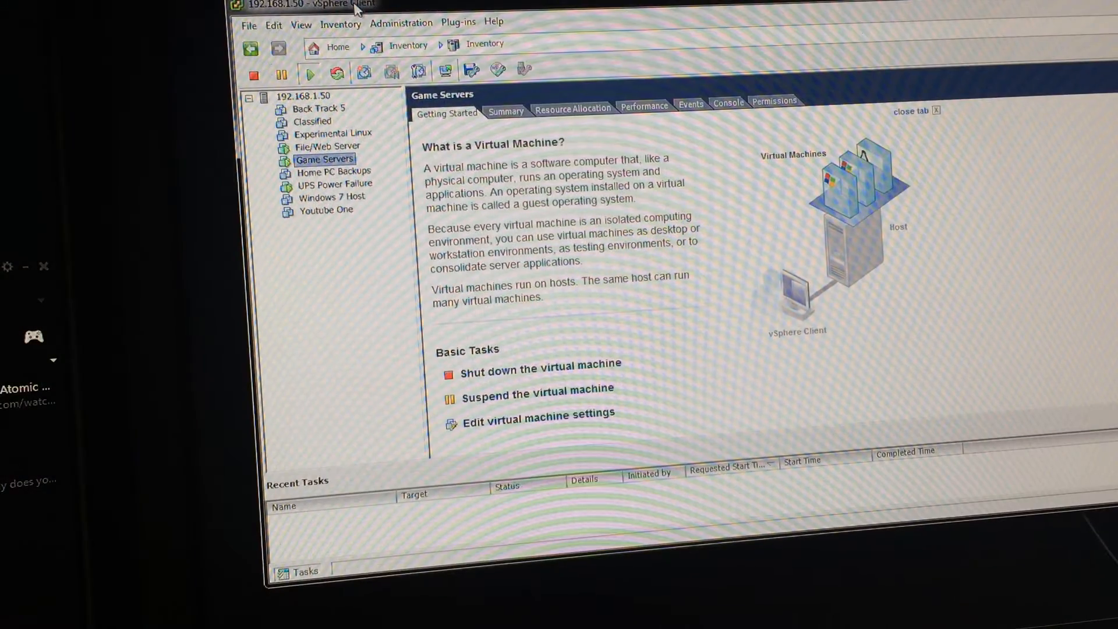
mouse_move(312, 142)
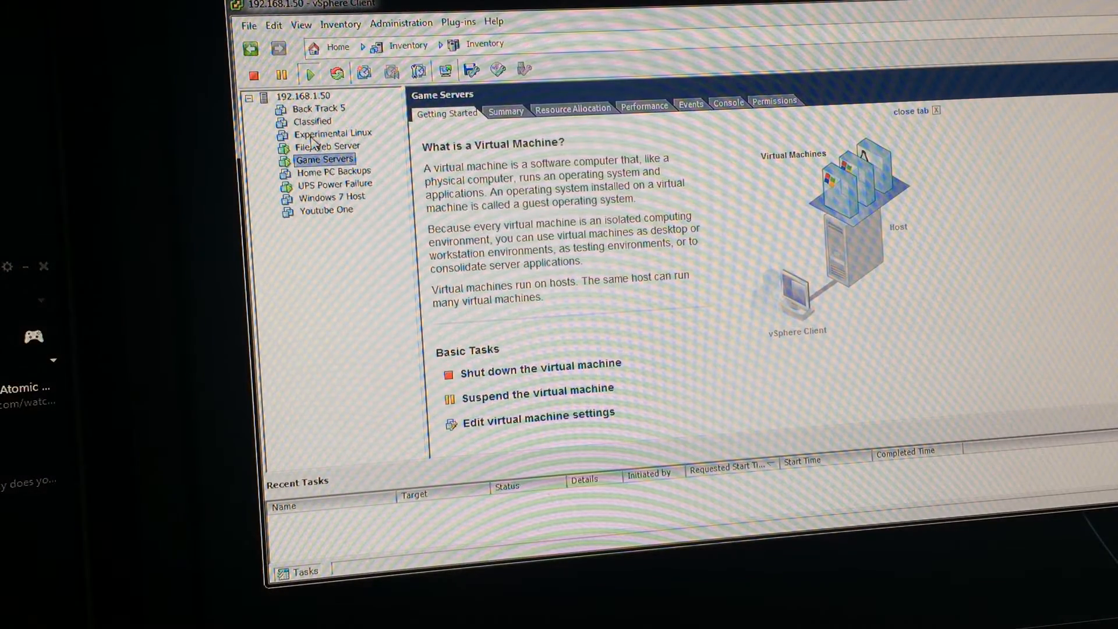
Step through Back Track 5, Experimental Linux and Home PC Backups, ending on Windows 7 Host's overview
click(317, 107)
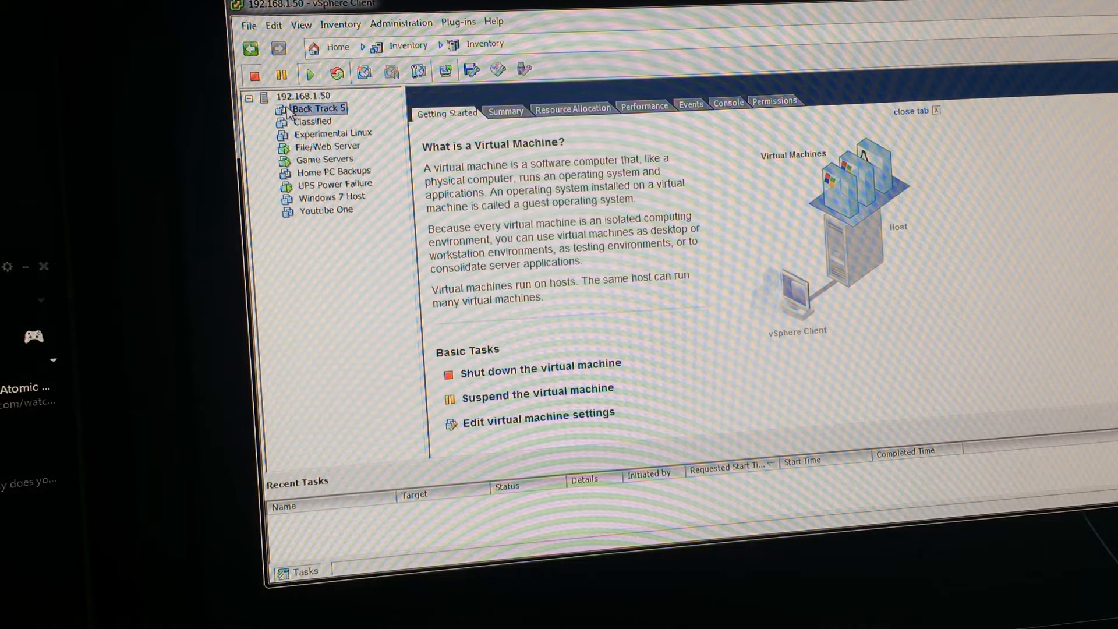
click(332, 133)
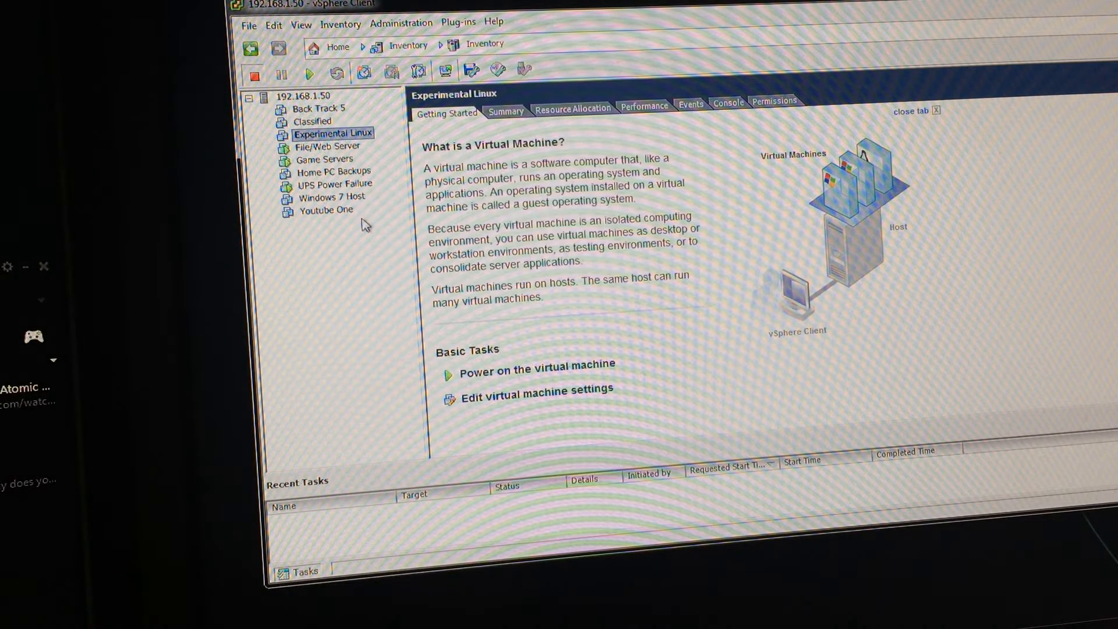
click(334, 172)
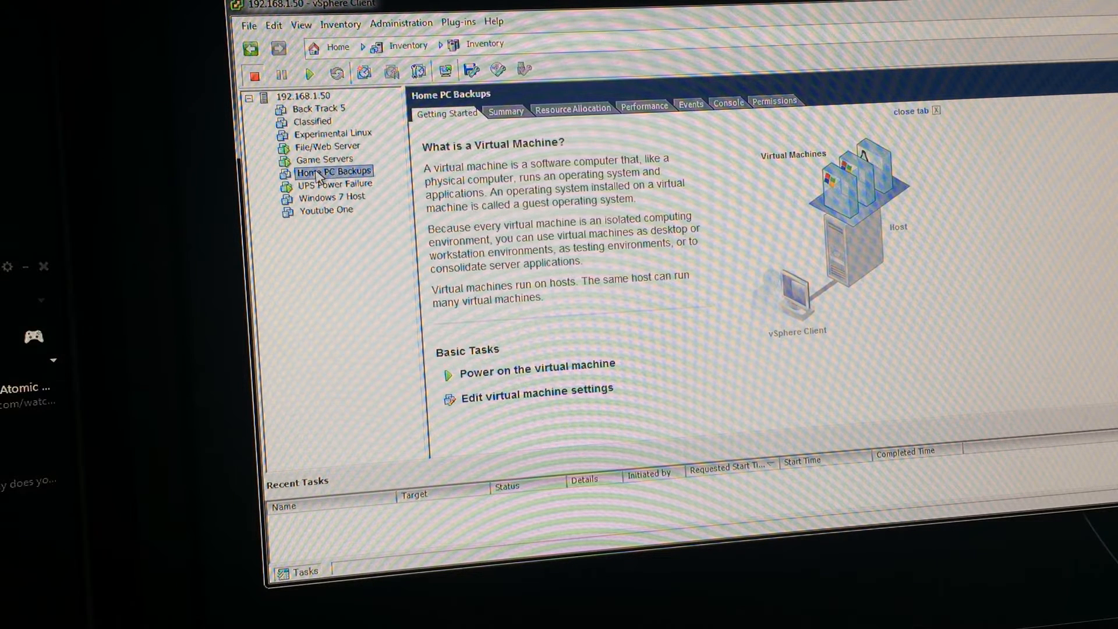
click(332, 198)
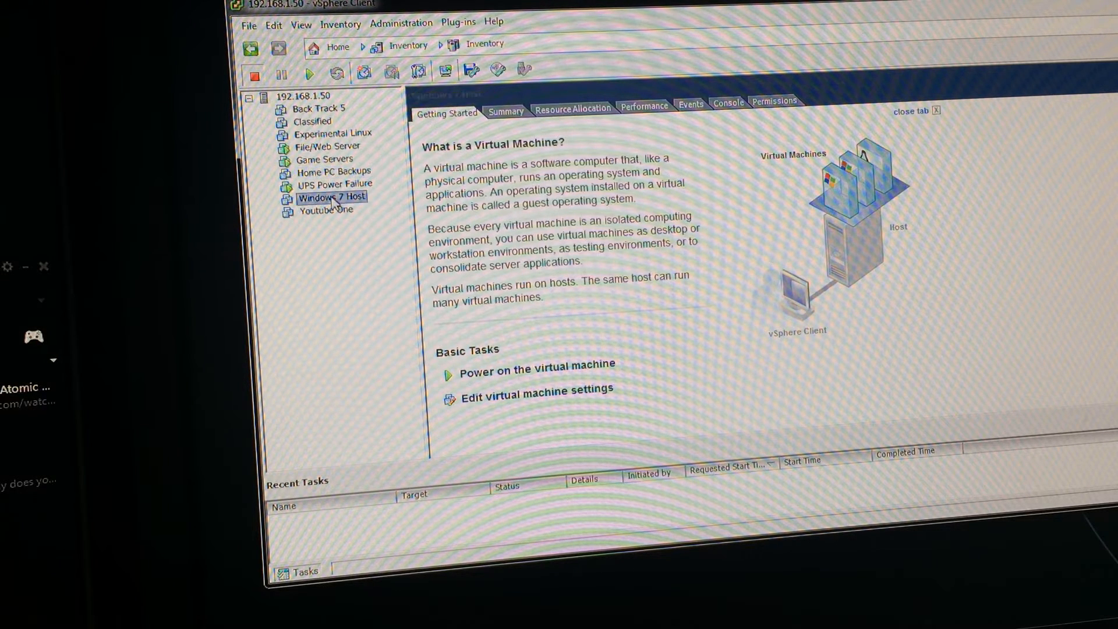
click(331, 198)
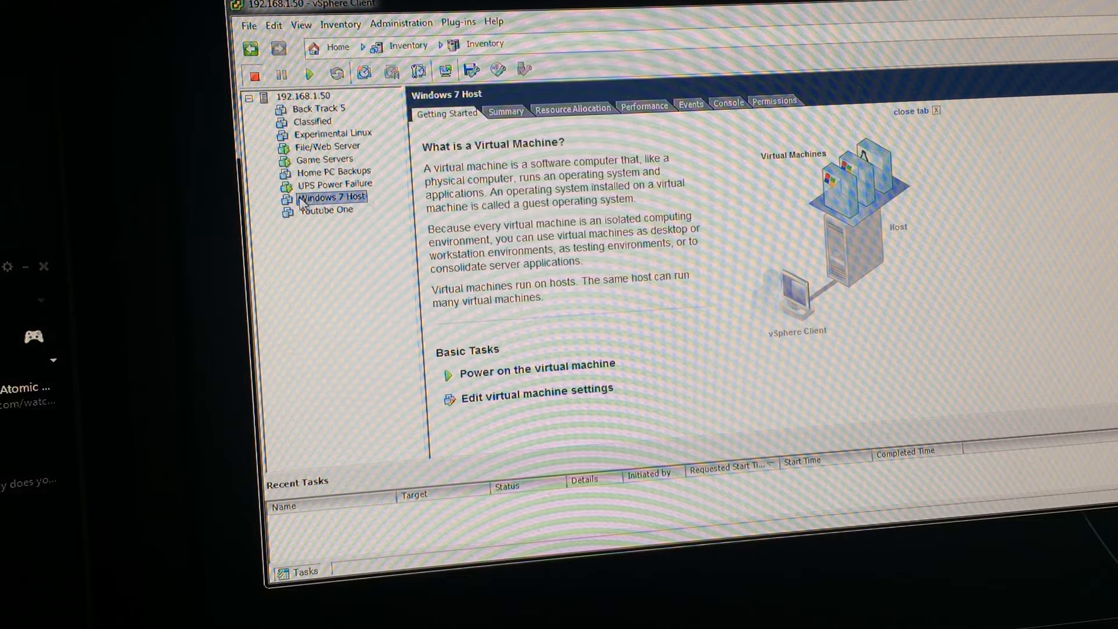
mouse_move(321, 207)
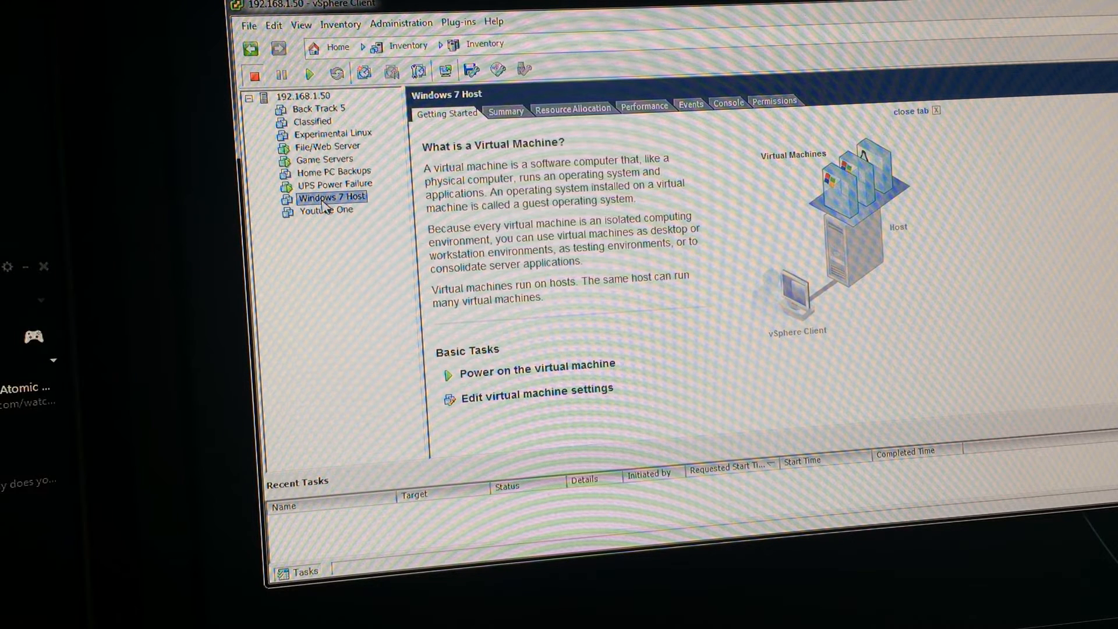
mouse_move(541, 58)
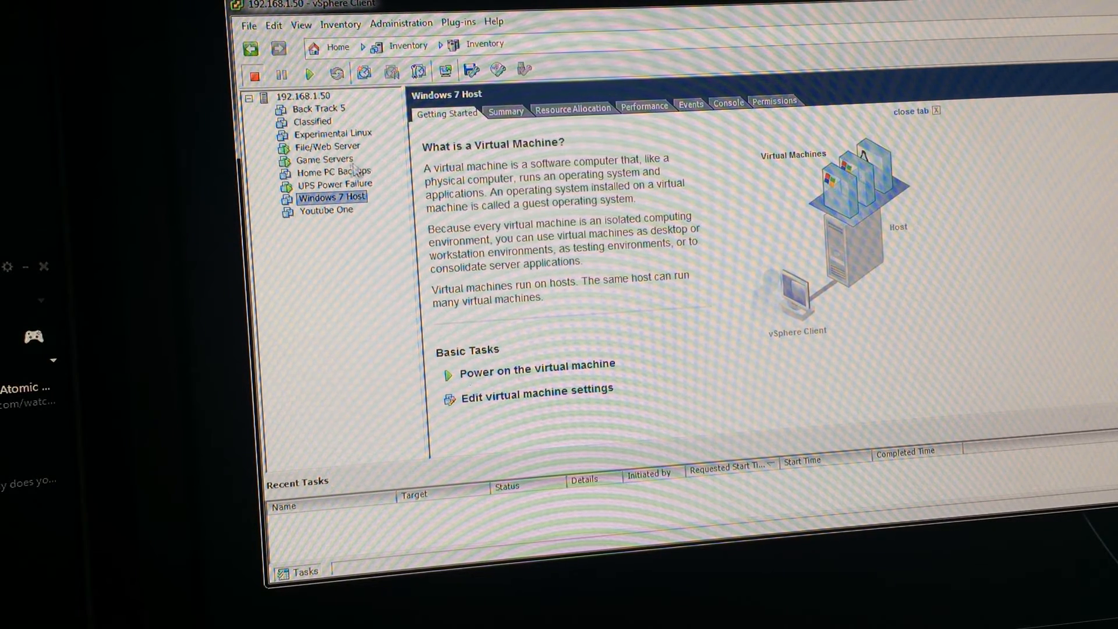
Launch the UPS Power Failure machine's console showing the CentOS 6.2 login prompt
right_click(333, 186)
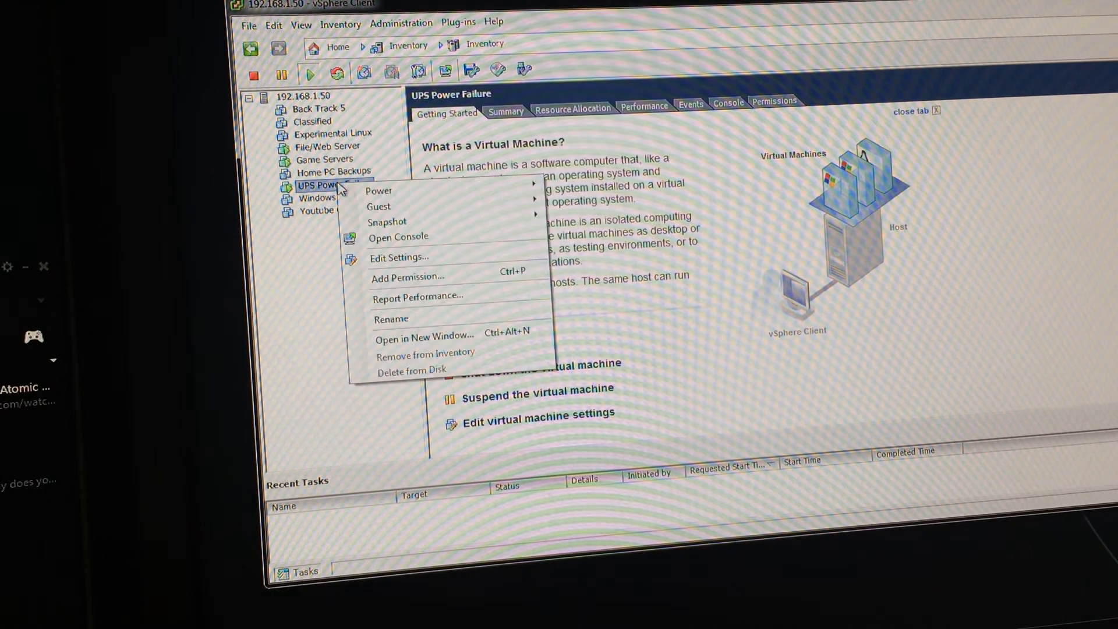
click(398, 237)
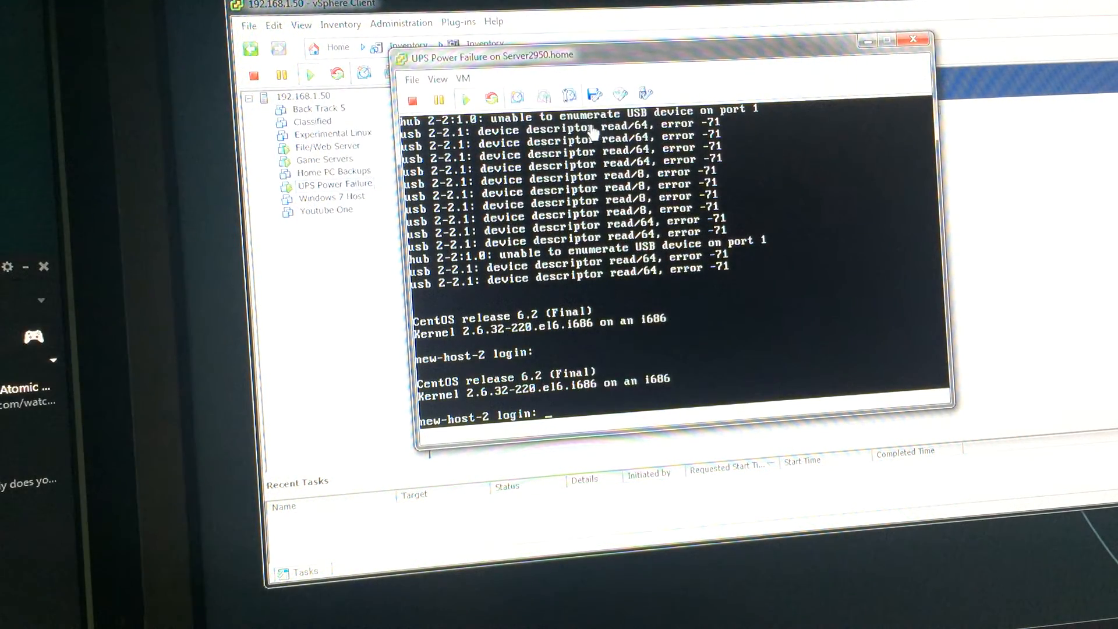
mouse_move(752, 245)
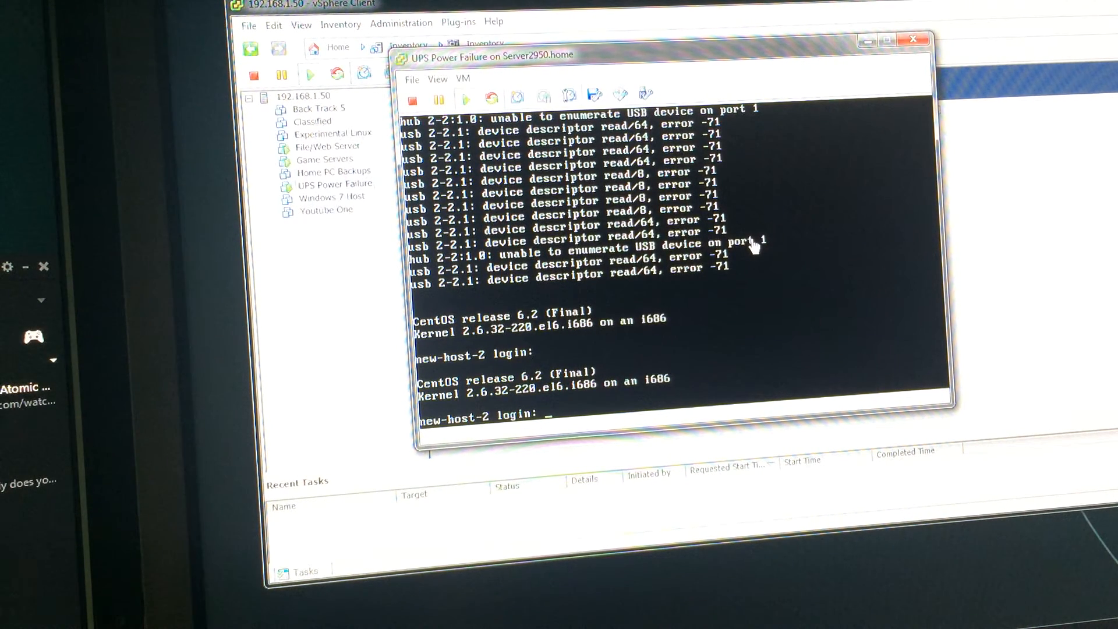
mouse_move(754, 283)
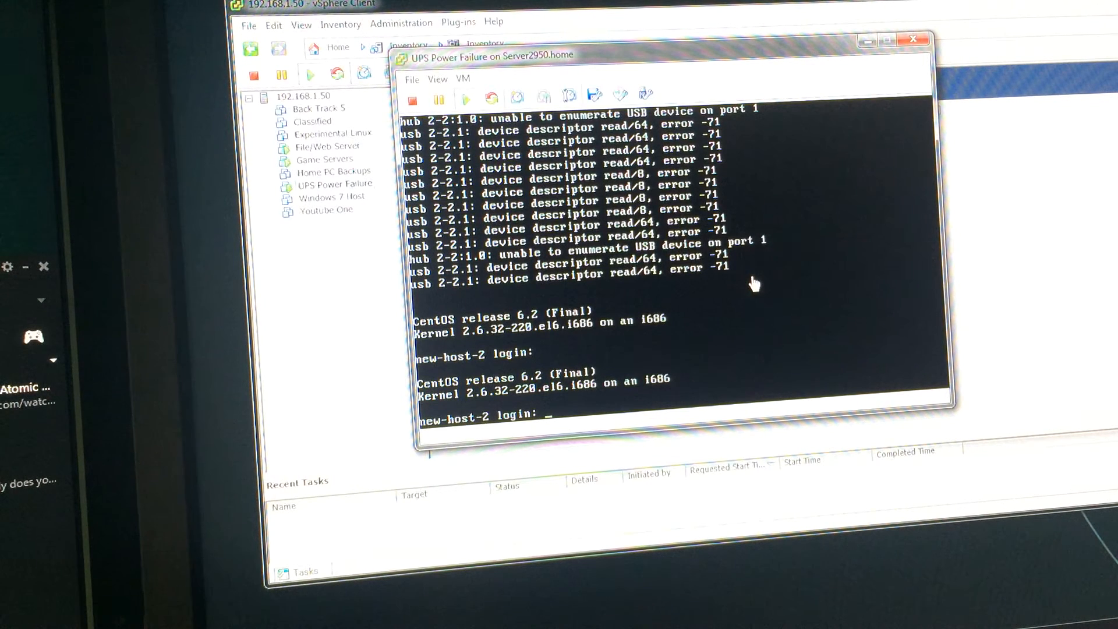
mouse_move(636, 309)
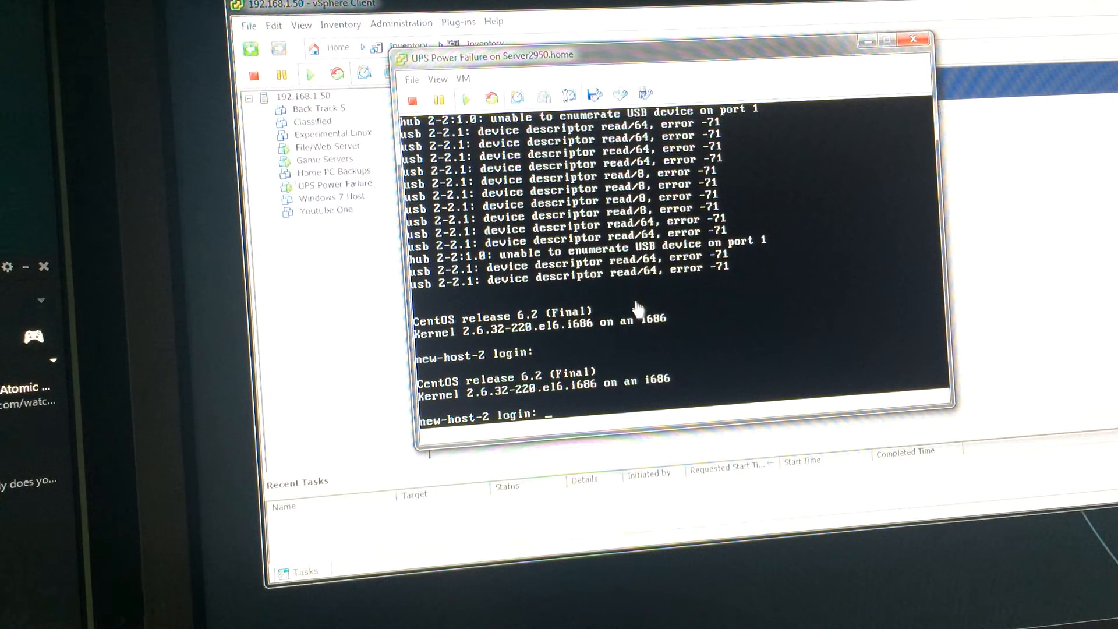
mouse_move(645, 64)
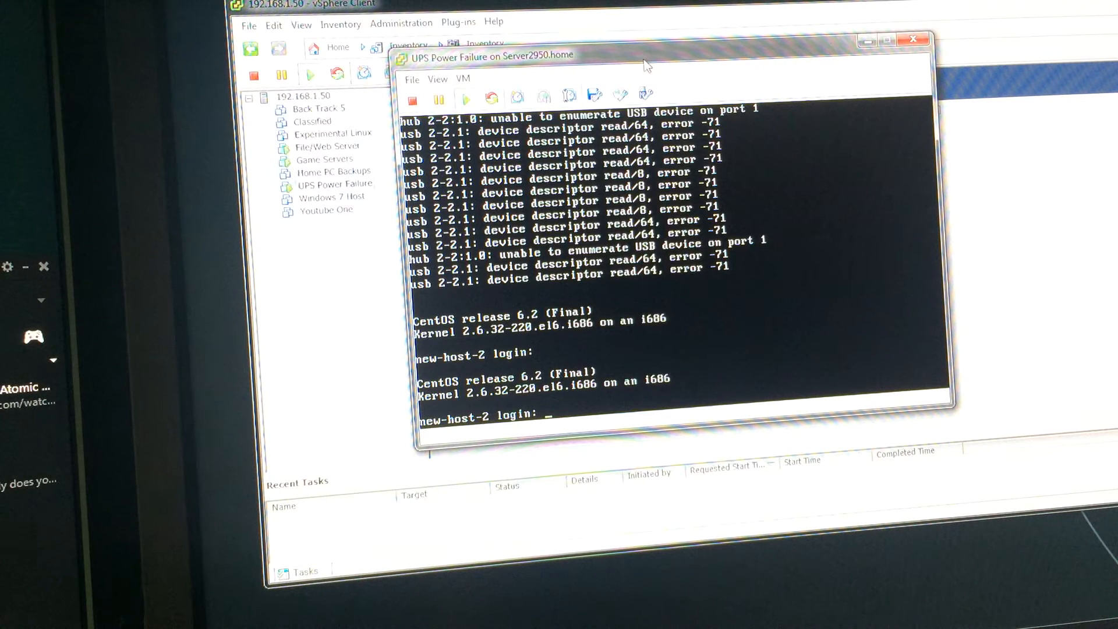
mouse_move(682, 58)
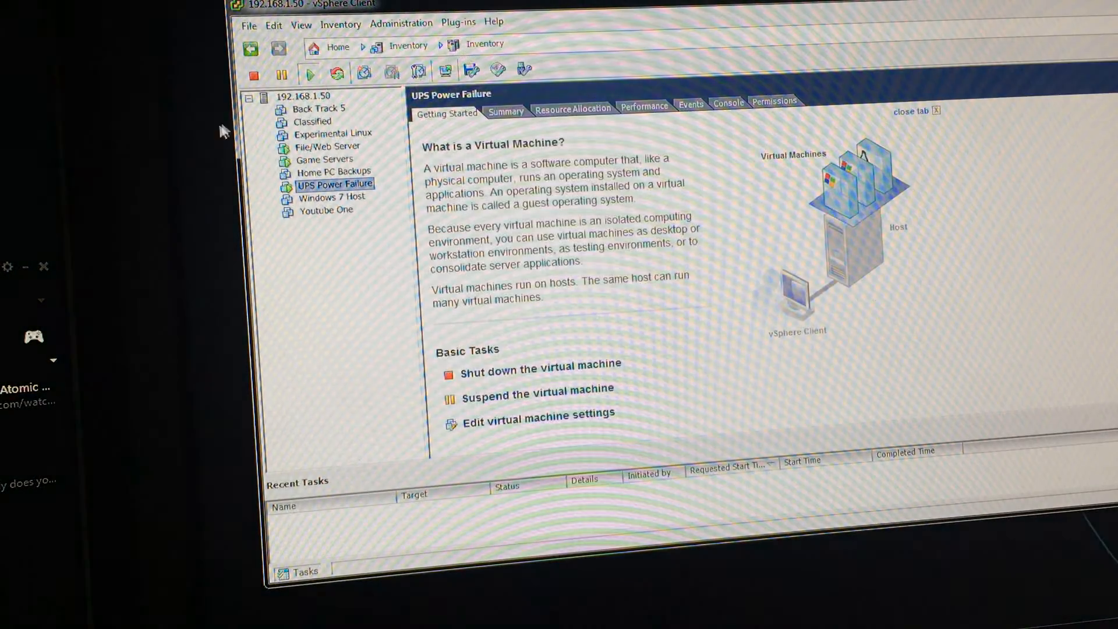
mouse_move(397, 269)
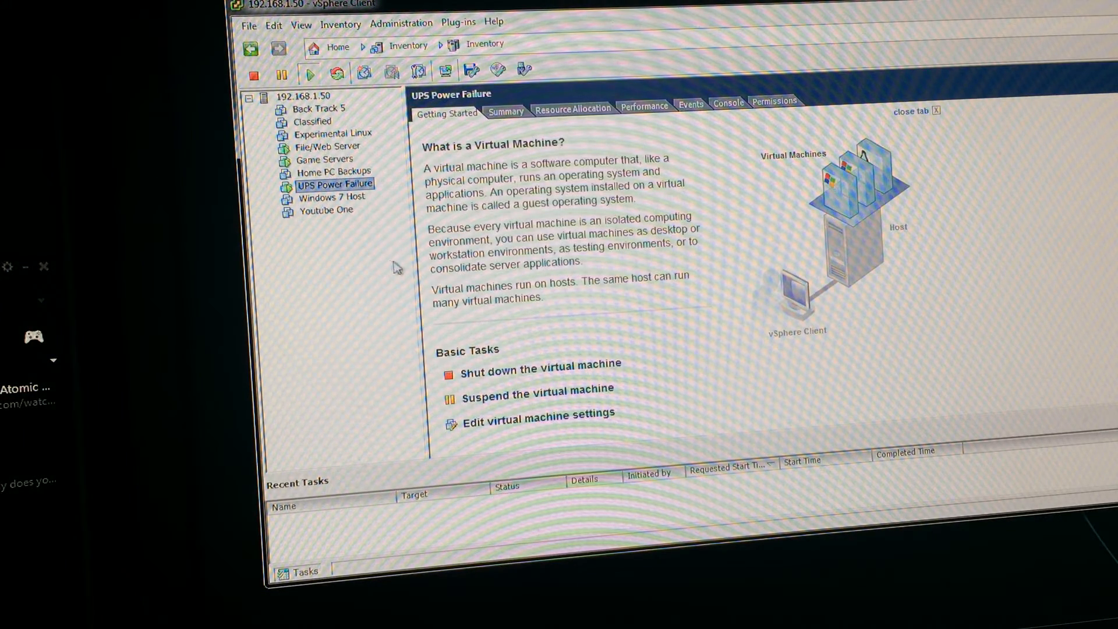
mouse_move(399, 166)
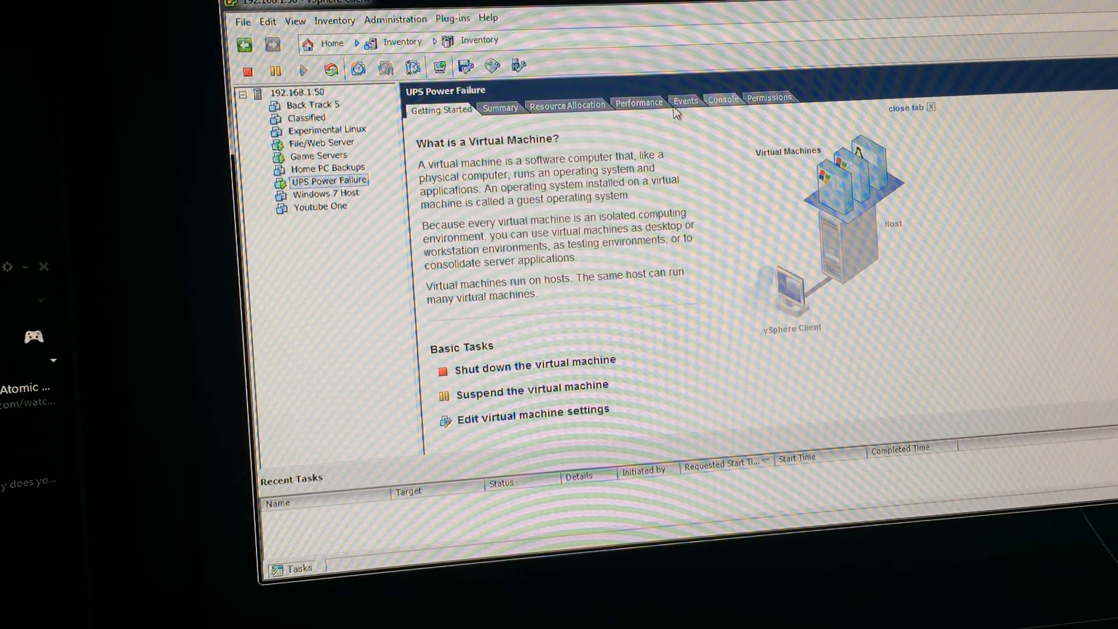
View the UPS Power Failure machine's in-window Console, then its Summary with CentOS guest and IP 192.168.1.12
click(722, 99)
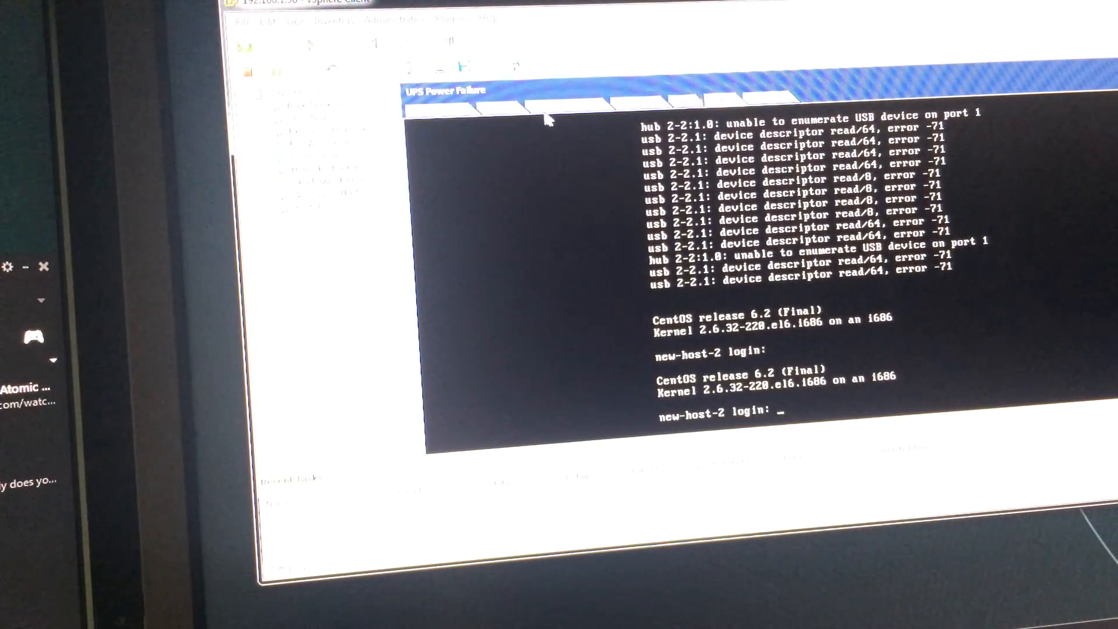
click(499, 108)
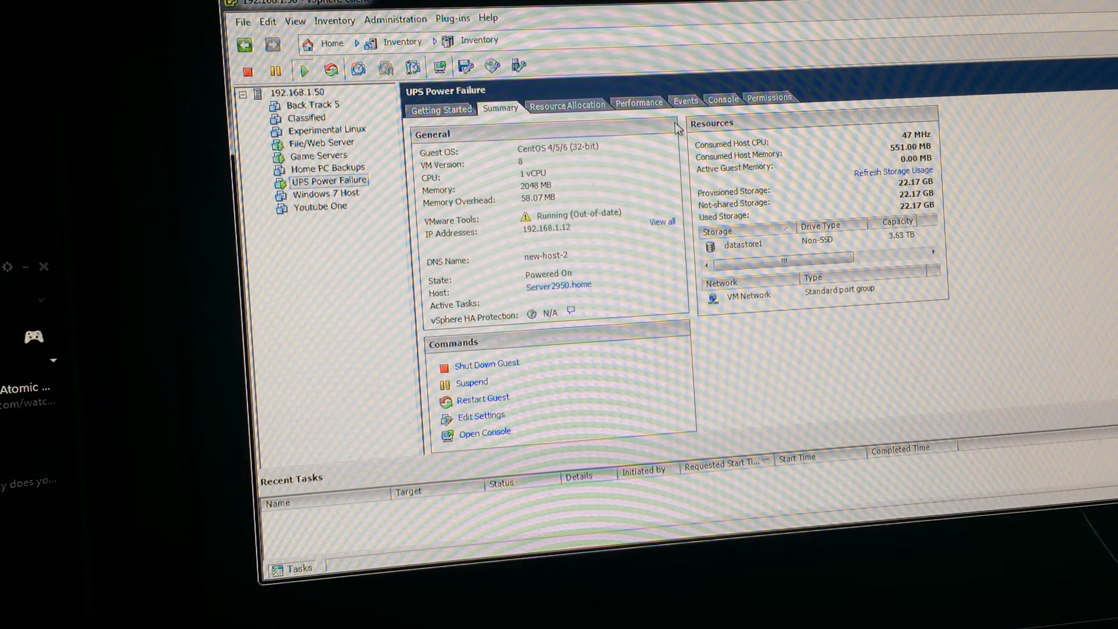
mouse_move(484, 161)
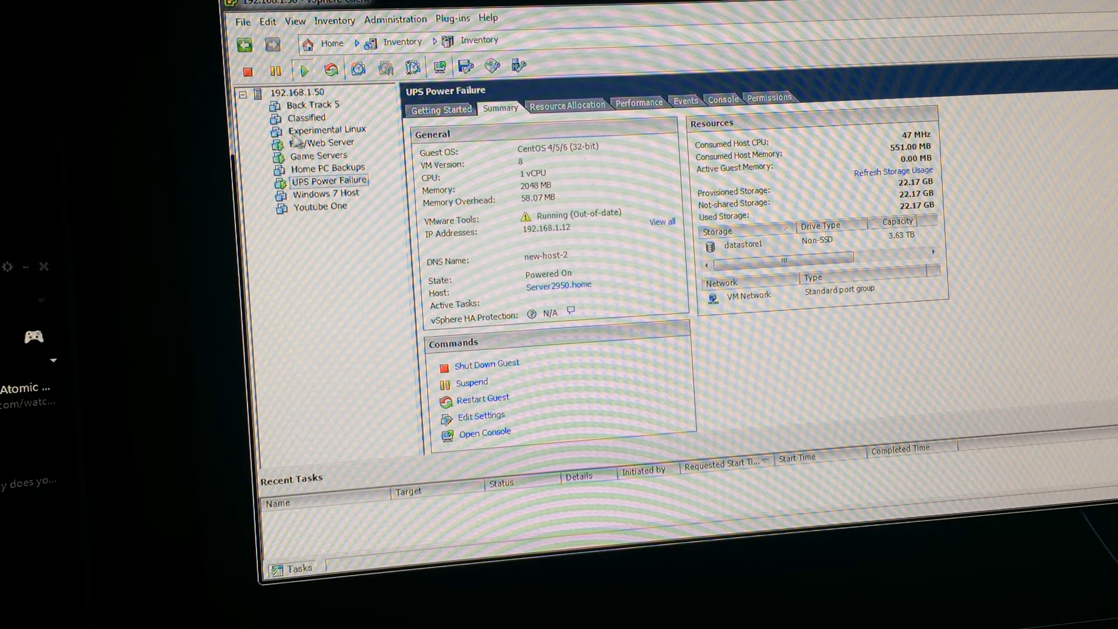
Select File/Web Server, view its Windows Server 2008 R2 Summary at 192.168.1.51, then go back to Getting Started
click(323, 143)
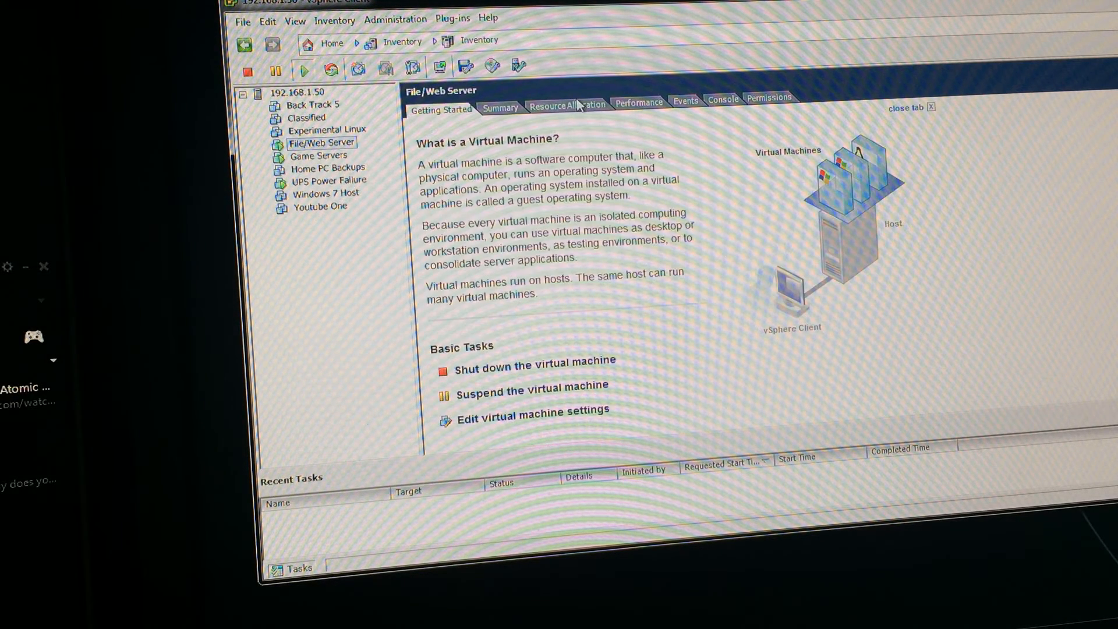
click(500, 107)
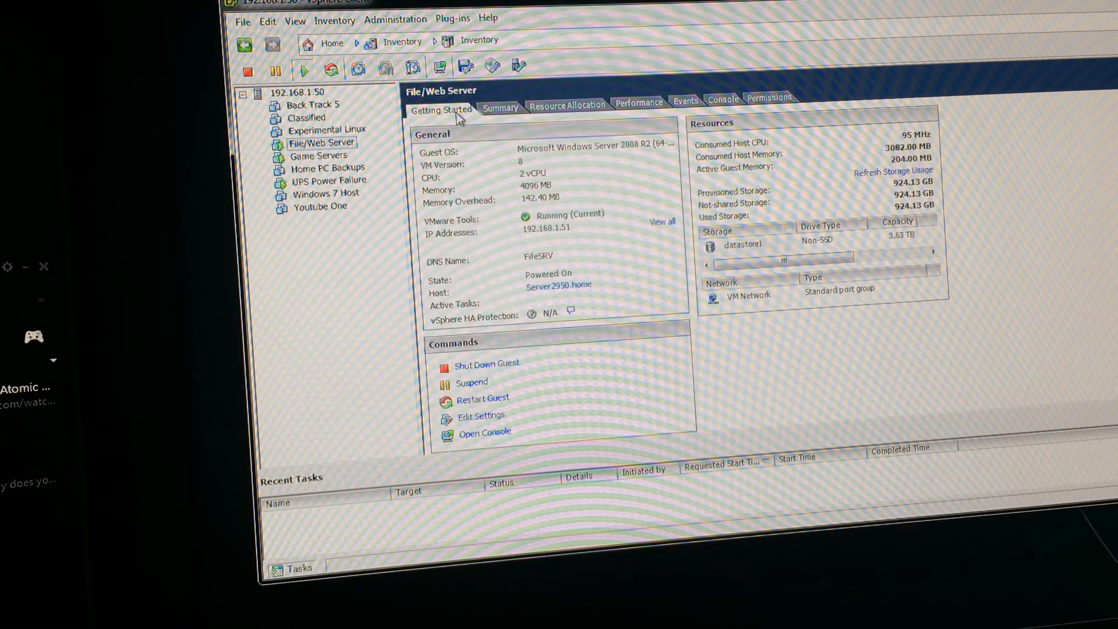
click(440, 110)
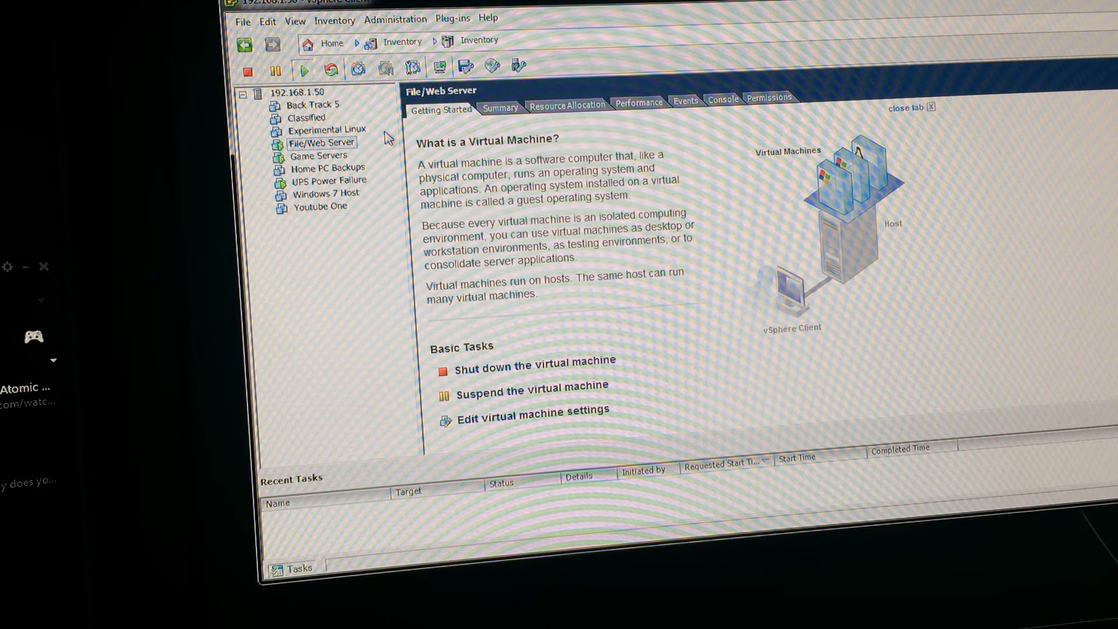
mouse_move(399, 113)
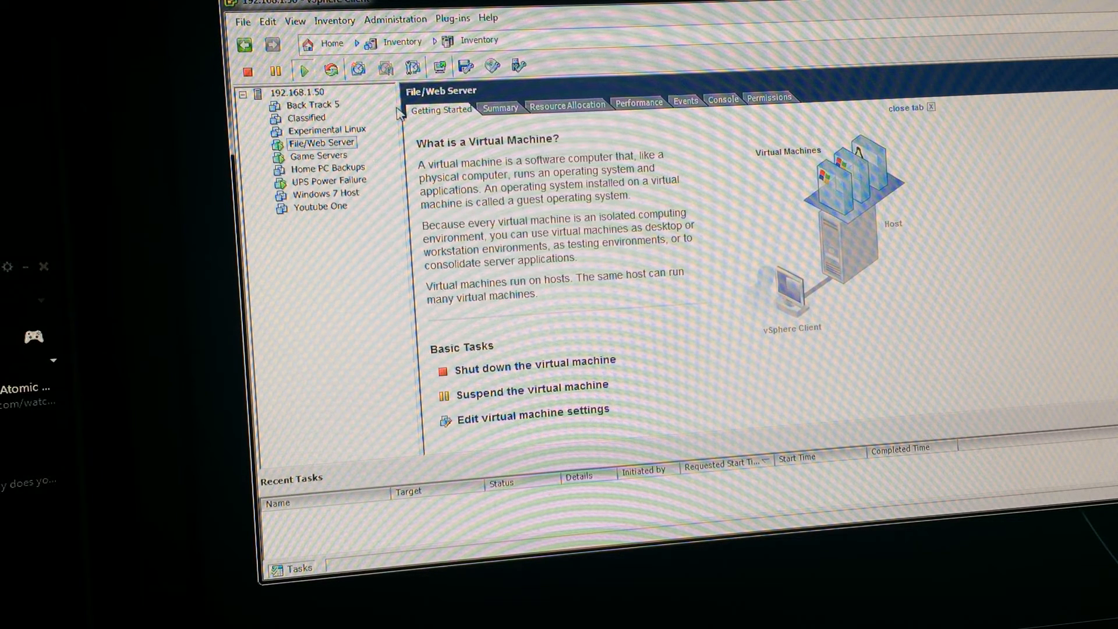
mouse_move(332, 129)
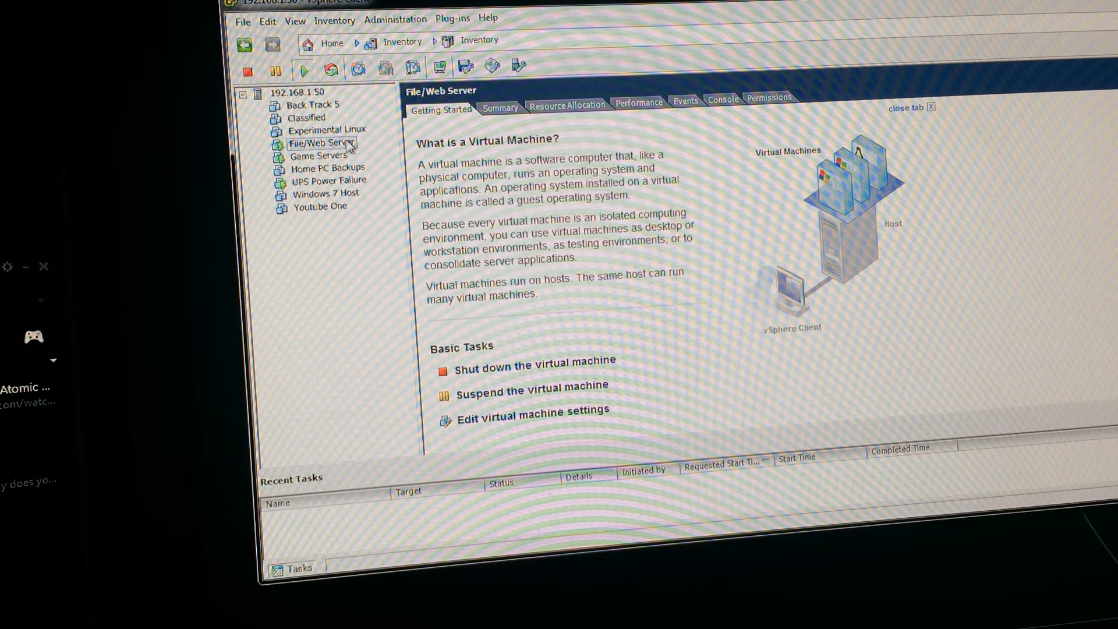
mouse_move(382, 172)
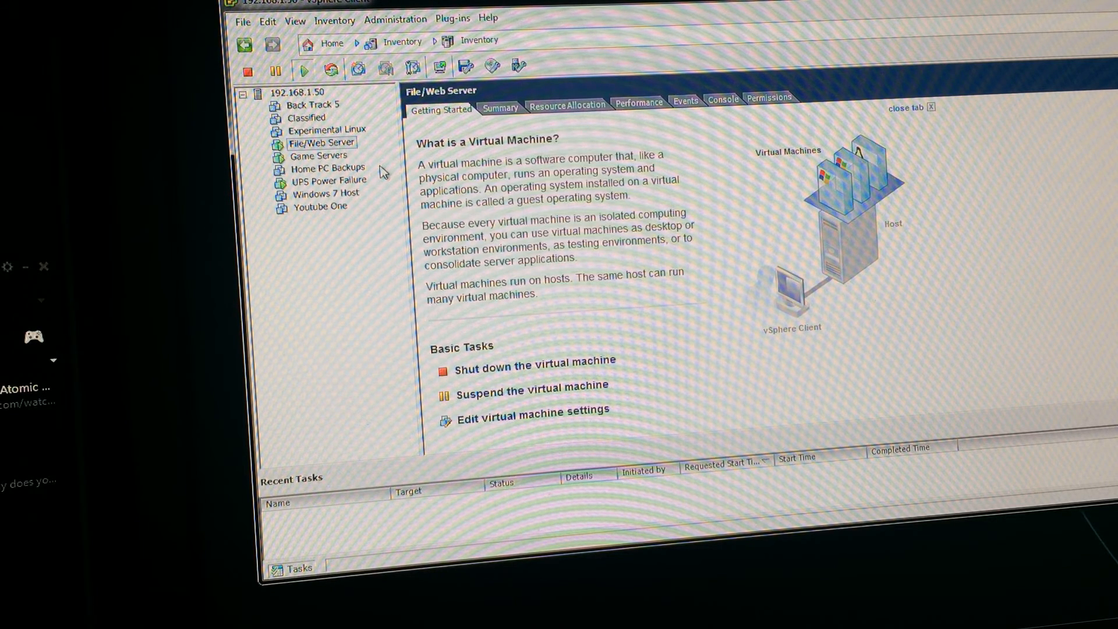
mouse_move(382, 168)
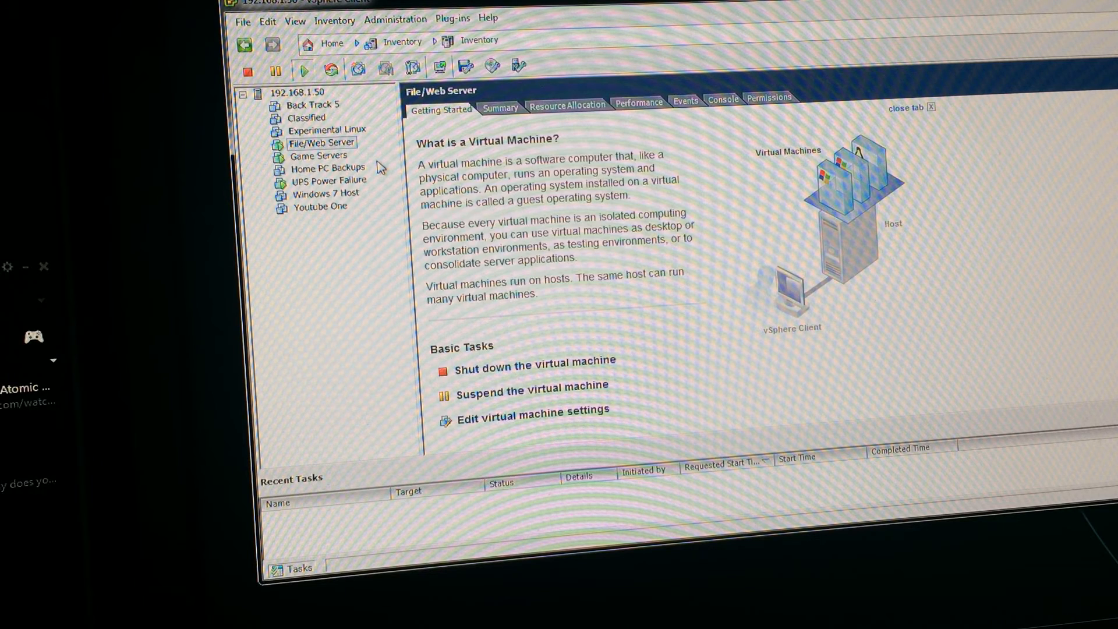
mouse_move(363, 153)
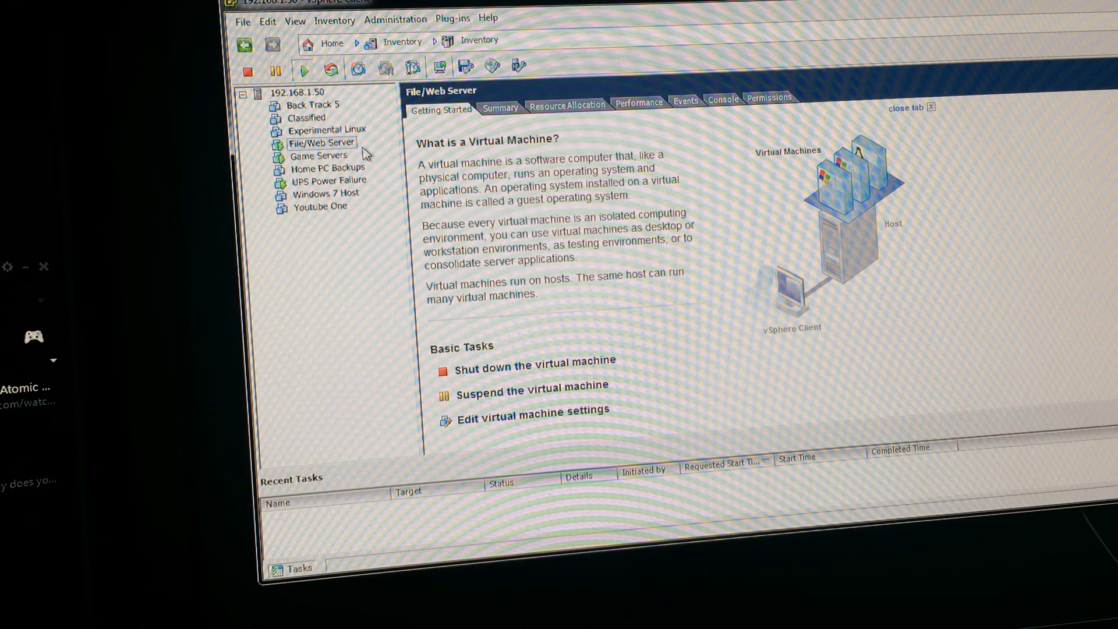
mouse_move(569, 37)
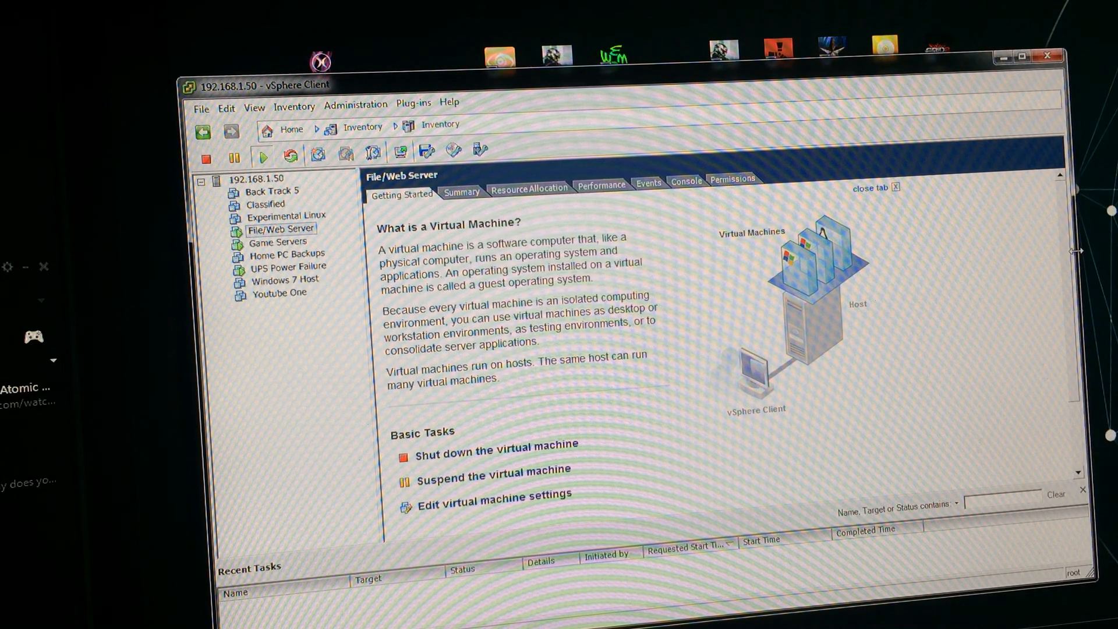
mouse_move(1076, 141)
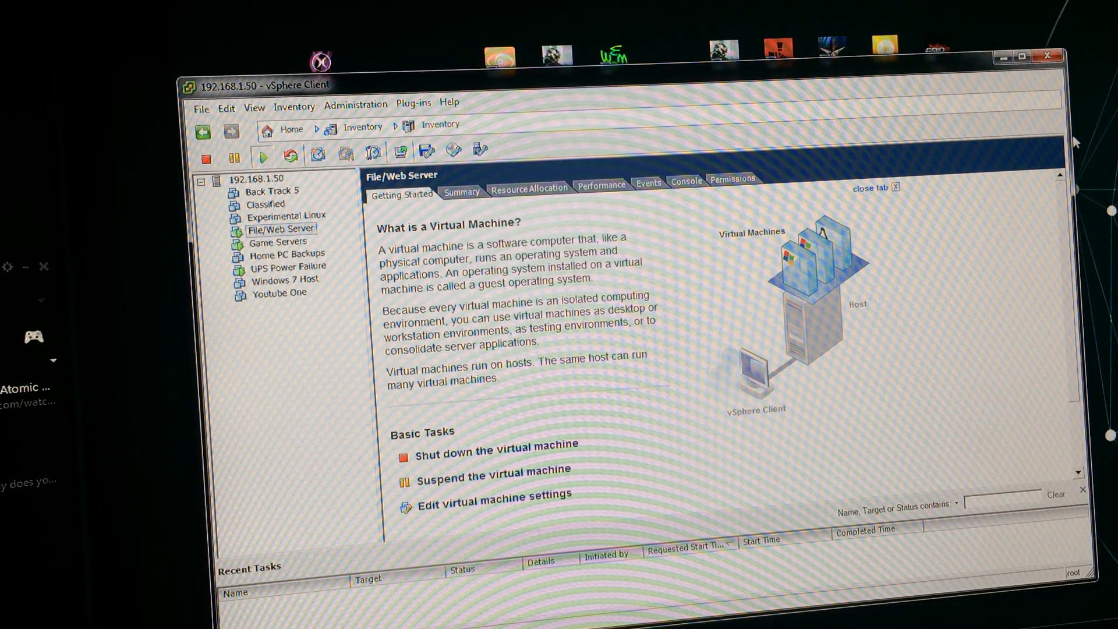
mouse_move(962, 78)
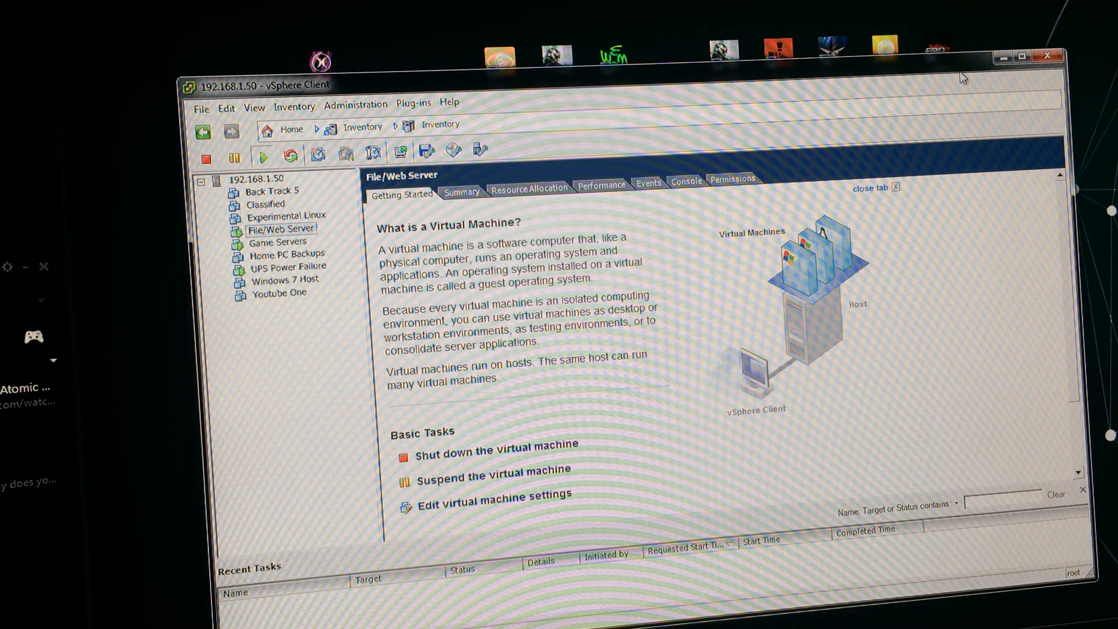